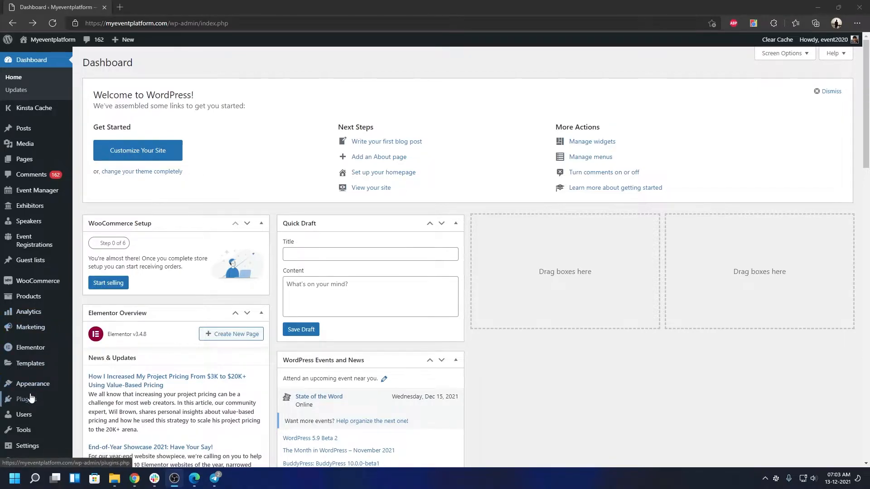
- Search installable plugins for "one click demo import" and confirm One Click Demo Import is active
left_click(26, 398)
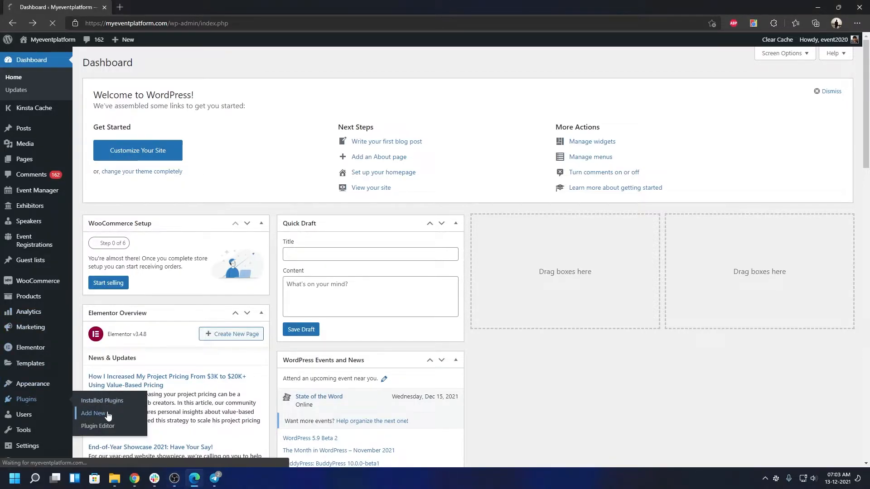
left_click(94, 413)
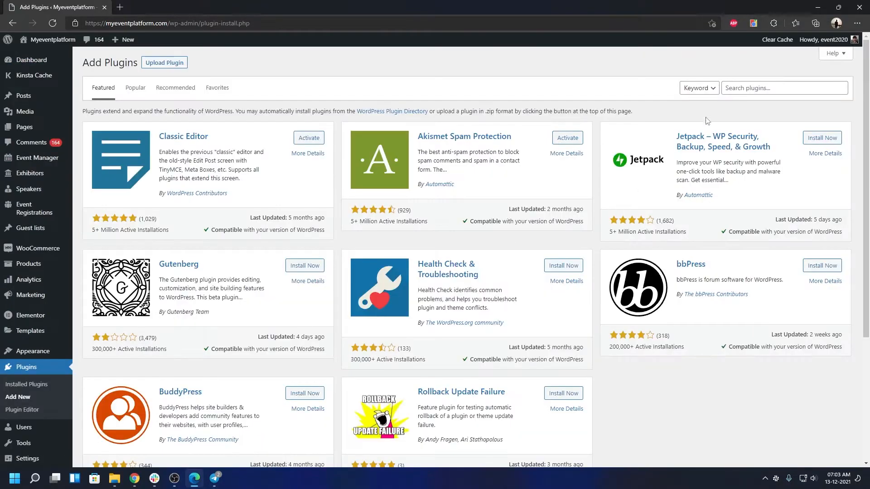
type("o")
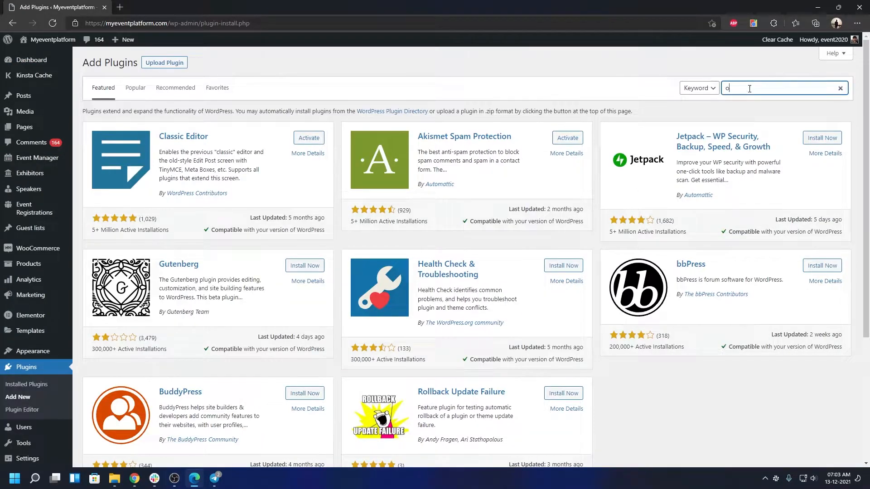
type("one click d")
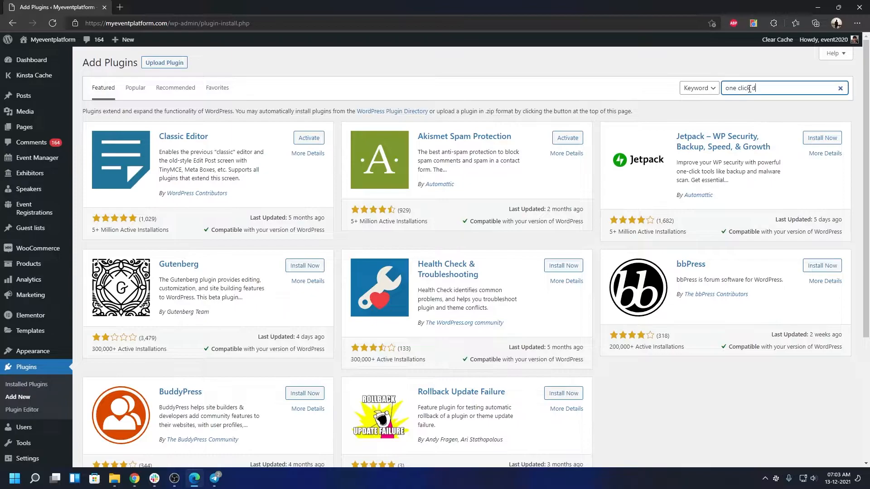
type("emo import")
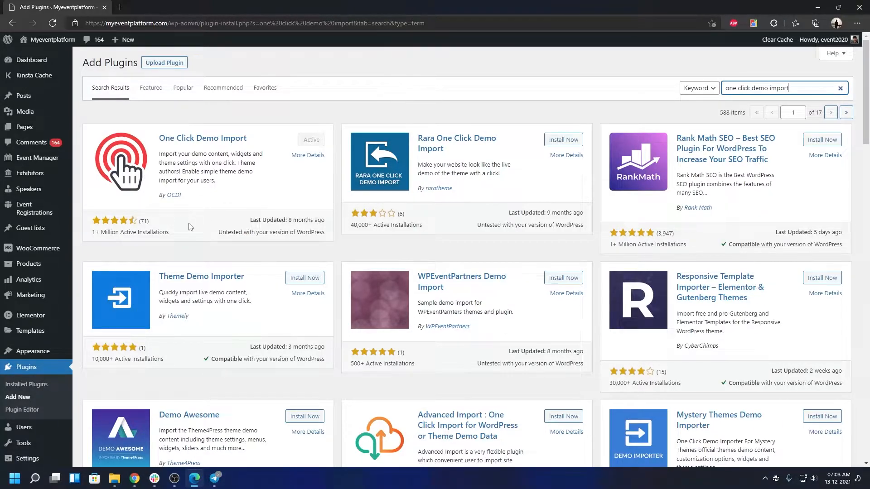
scroll("down", 3)
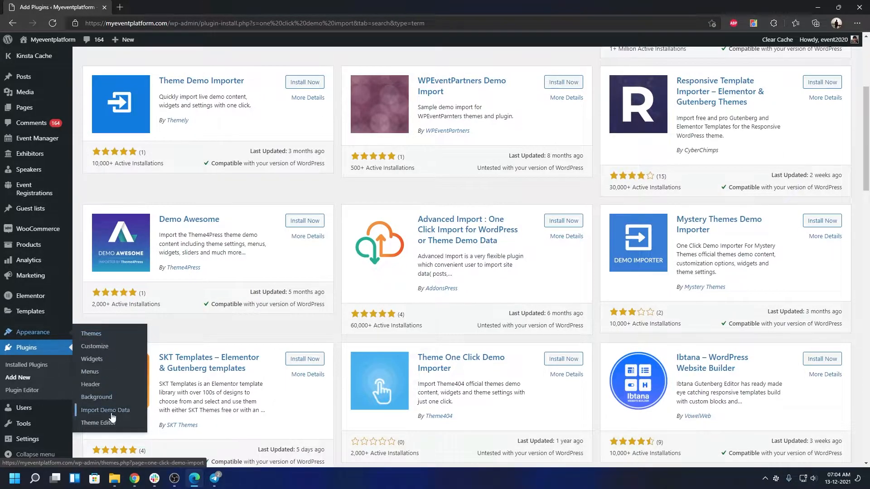
- Browse the Import Demo Data page down to the All Demos grid with Birthday, Charity and Conference
left_click(105, 410)
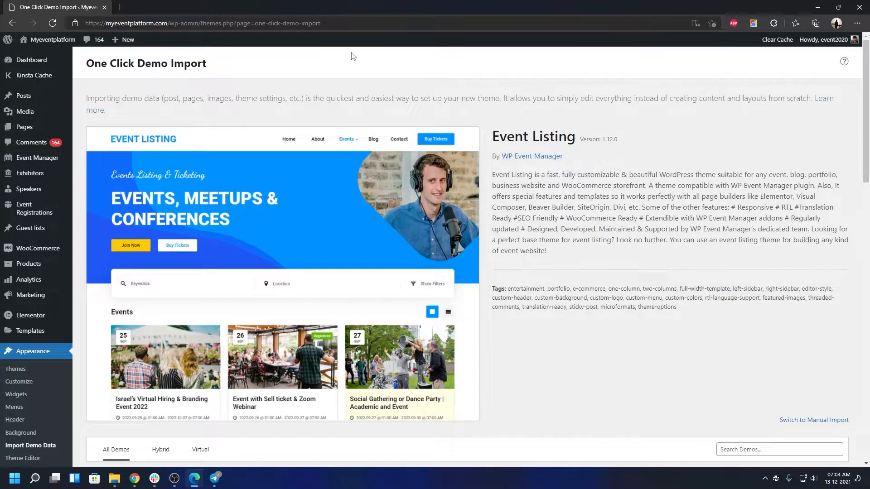
mouse_move(610, 238)
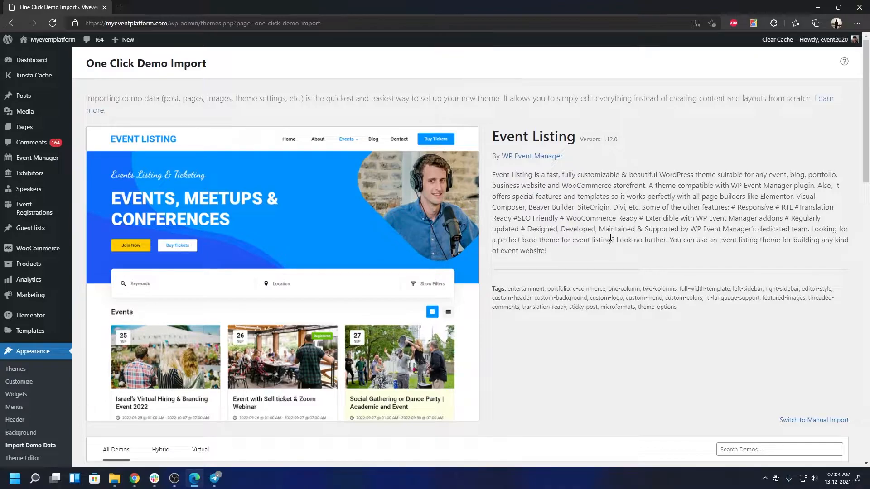
scroll("down", 3)
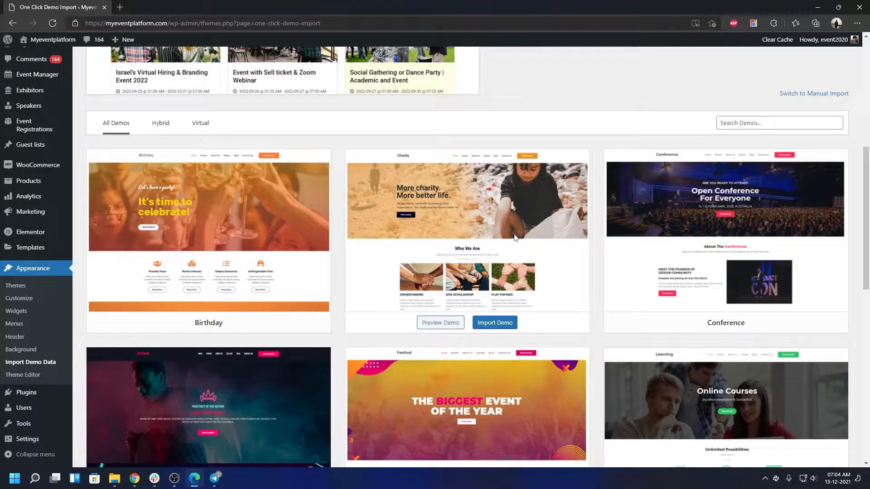
mouse_move(503, 234)
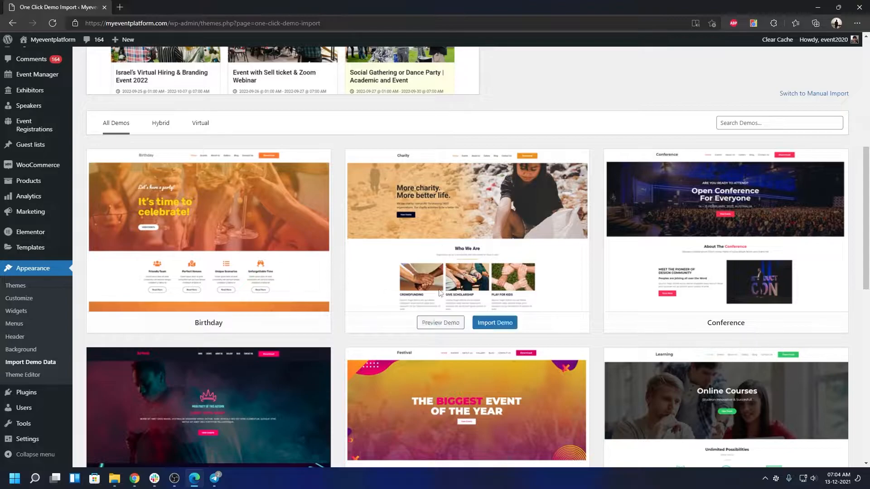
mouse_move(691, 288)
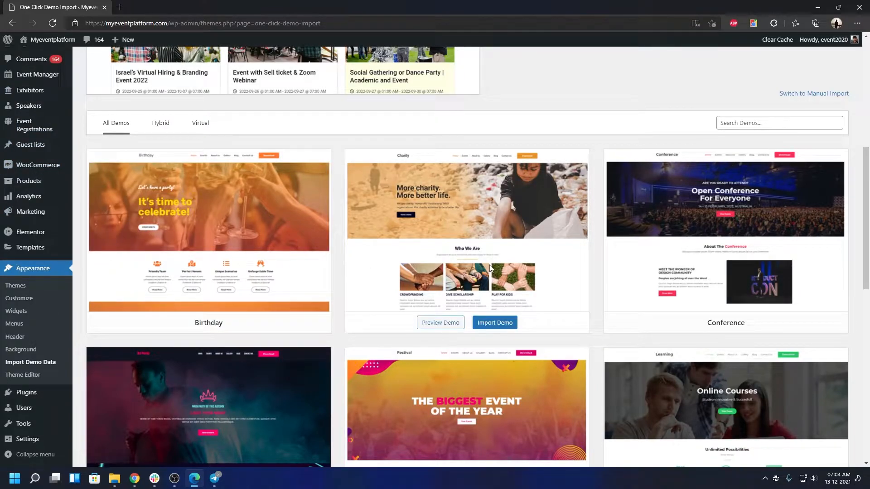
mouse_move(26, 398)
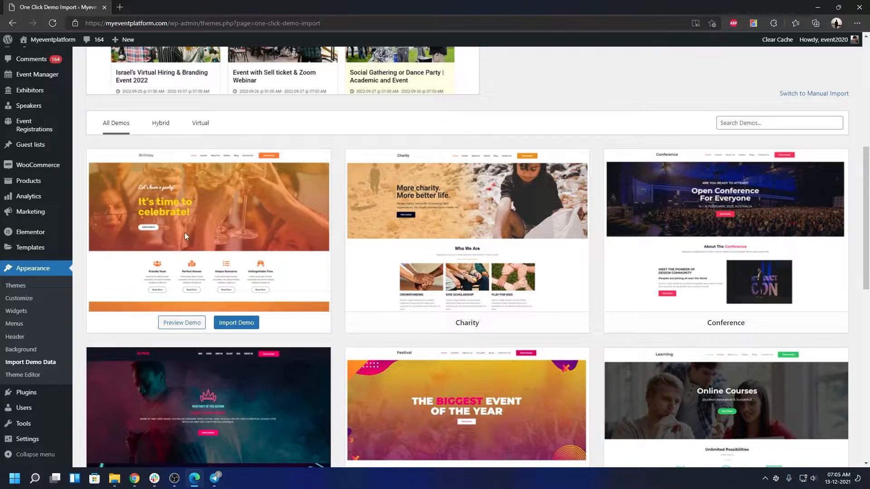
mouse_move(200, 201)
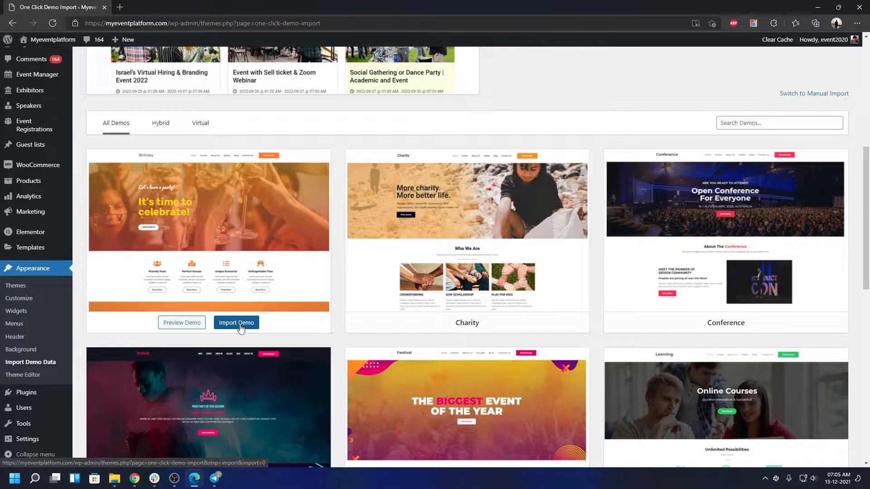
mouse_move(182, 323)
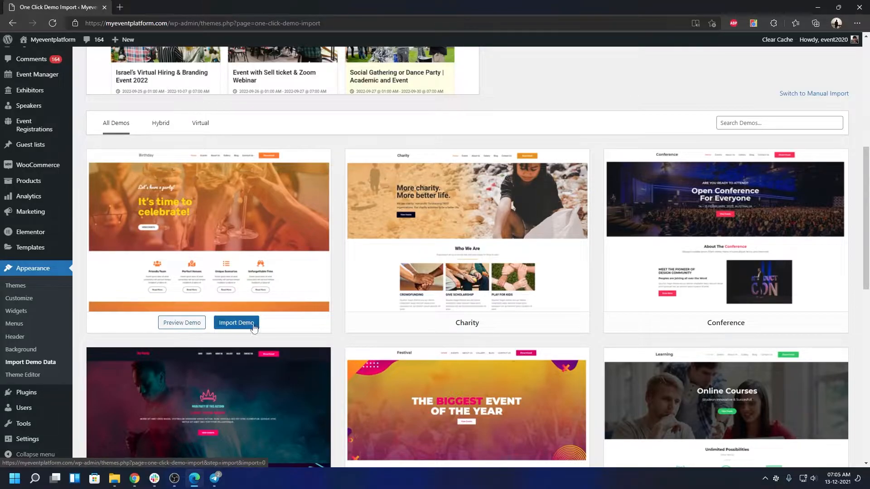
- Import the Birthday demo, accepting the recommended plugins, until Import Complete appears
left_click(236, 322)
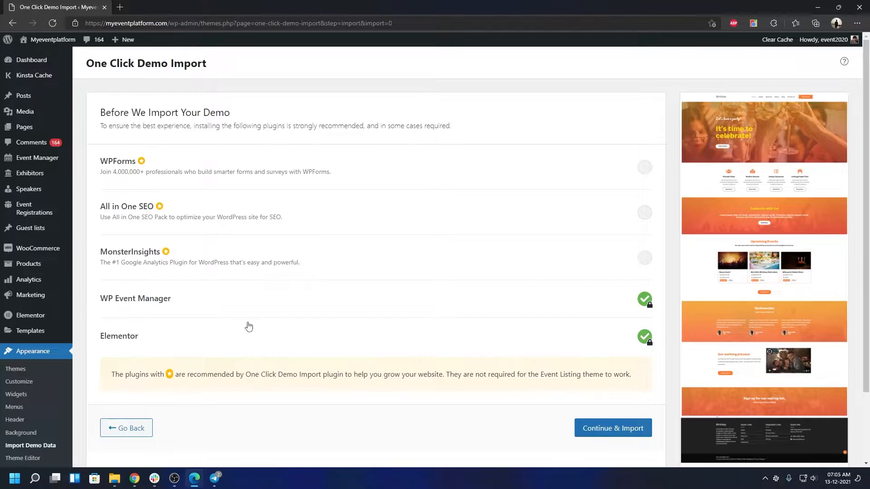
mouse_move(404, 442)
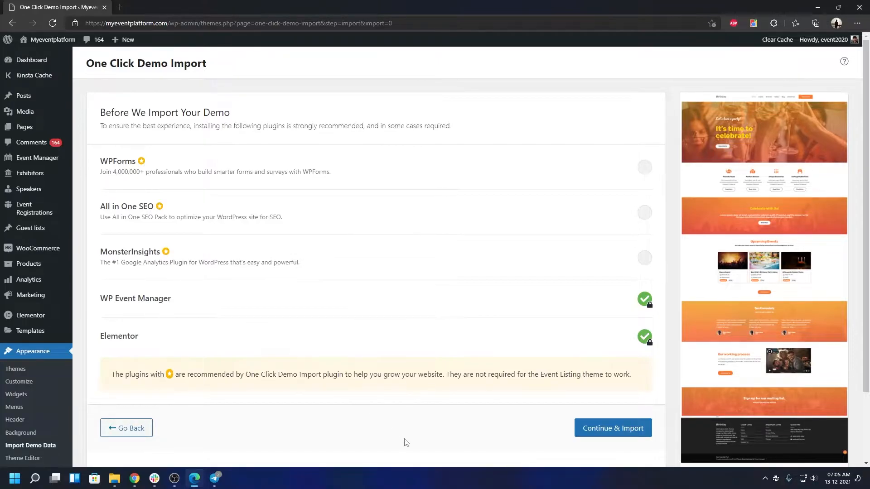
mouse_move(416, 337)
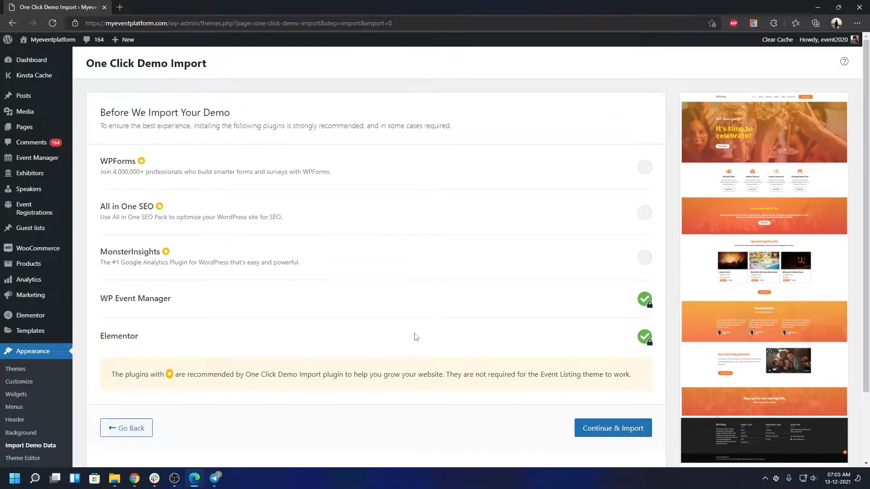
mouse_move(131, 345)
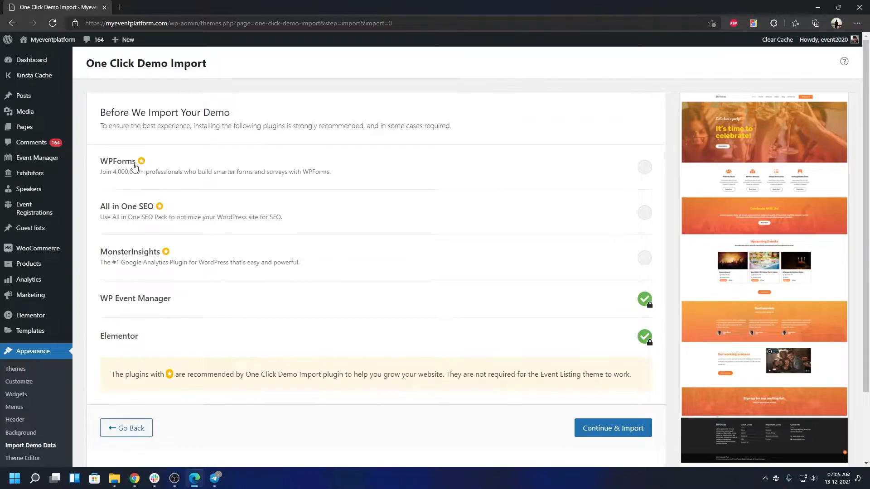
mouse_move(164, 240)
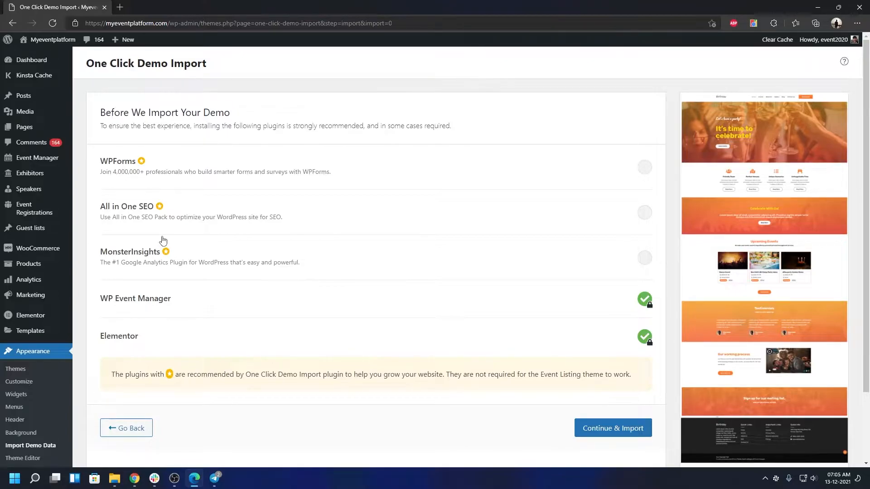
mouse_move(527, 425)
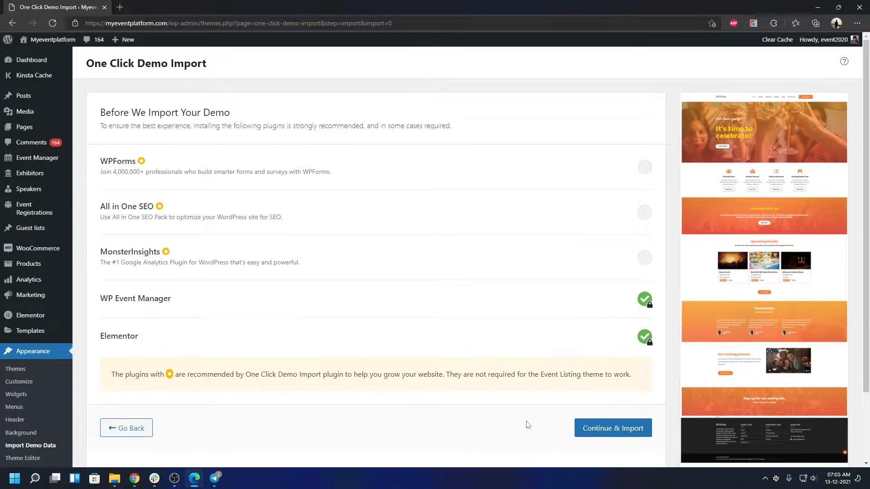
left_click(613, 428)
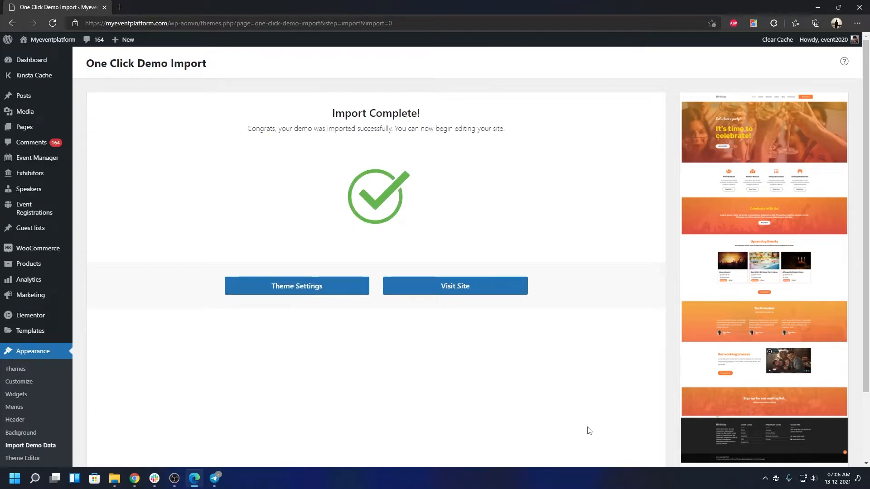
mouse_move(451, 324)
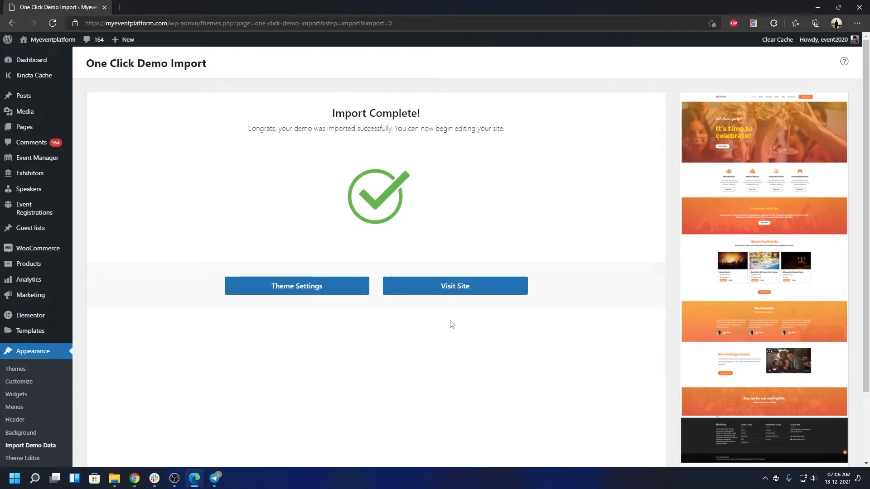
left_click(454, 286)
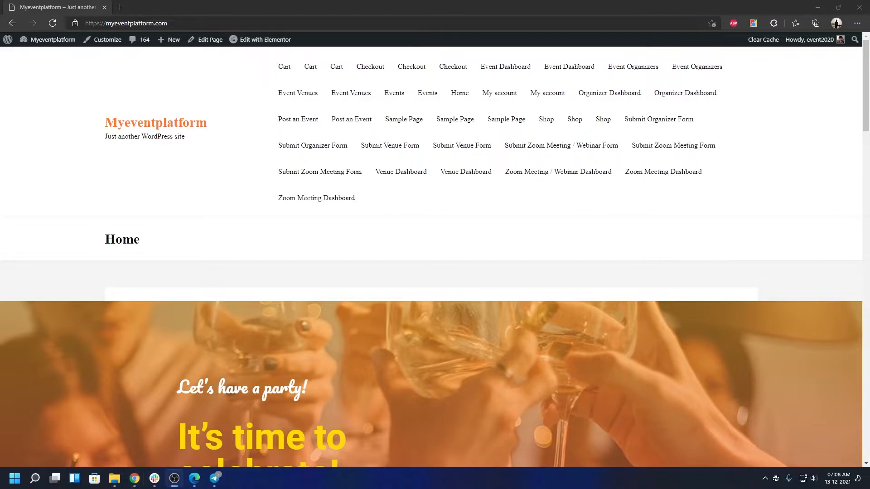
mouse_move(573, 294)
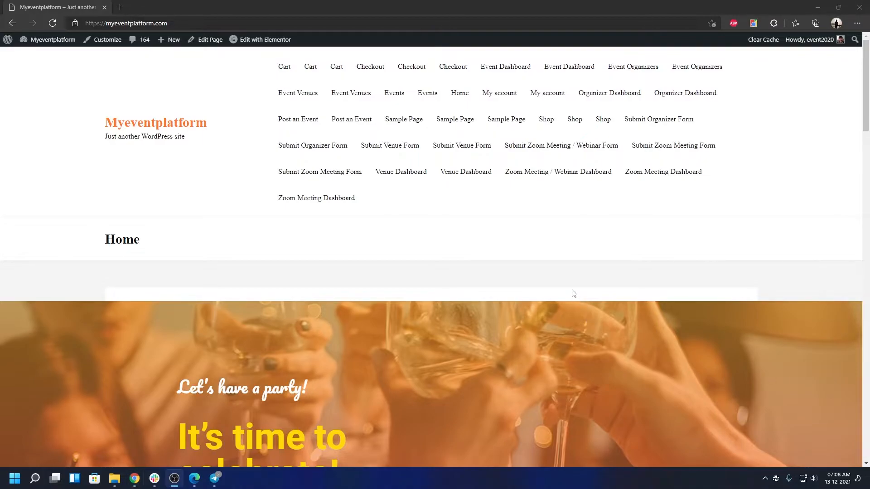
mouse_move(572, 273)
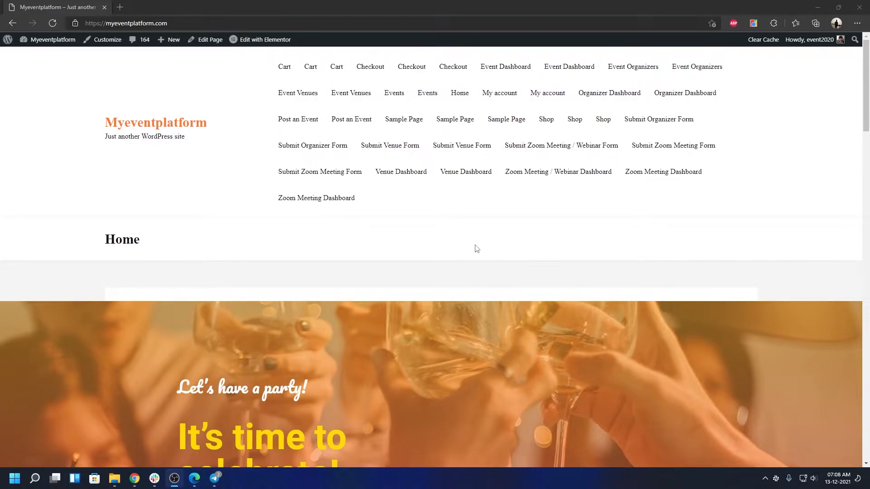
mouse_move(416, 243)
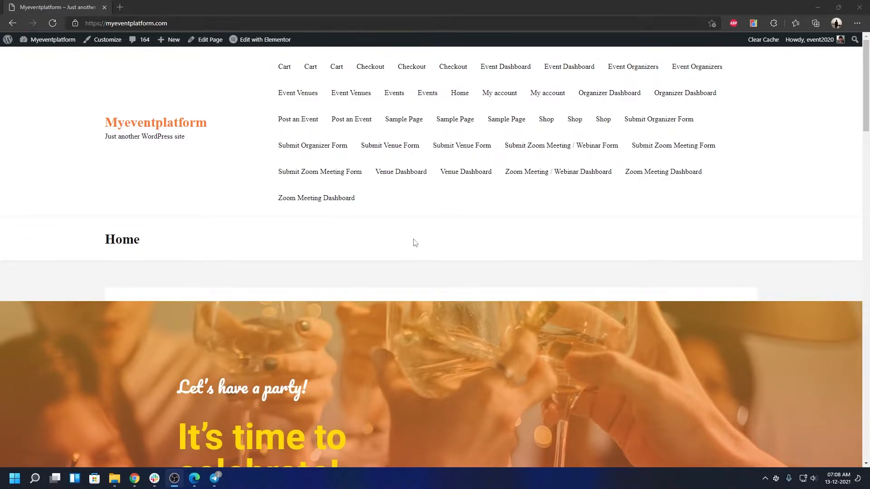
mouse_move(413, 239)
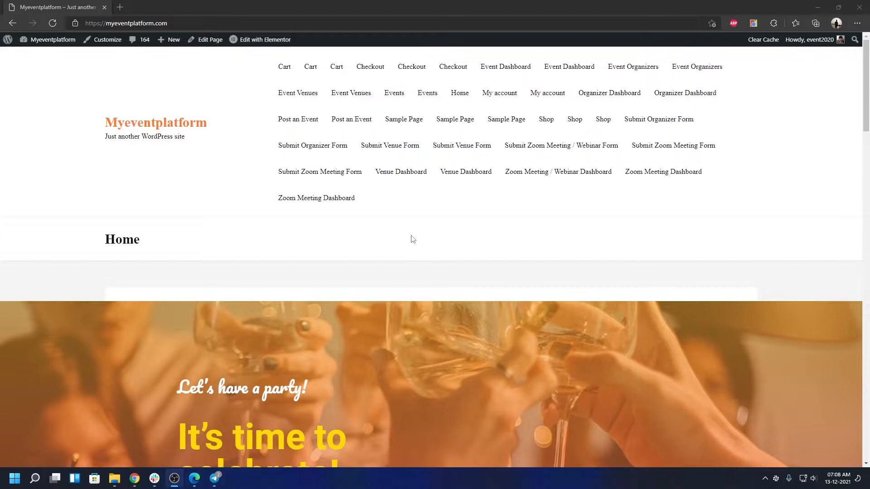
mouse_move(206, 39)
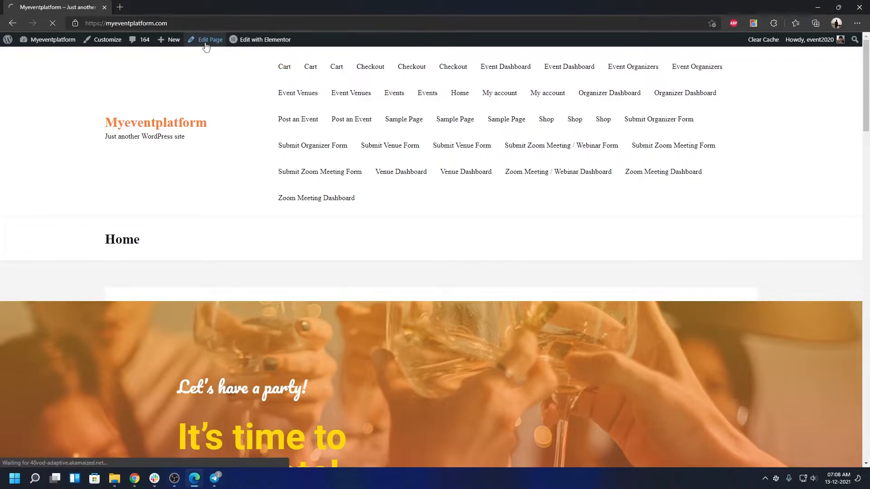
- Switch the Home page to the Elementor Full Width template, update it and view the live page
left_click(210, 39)
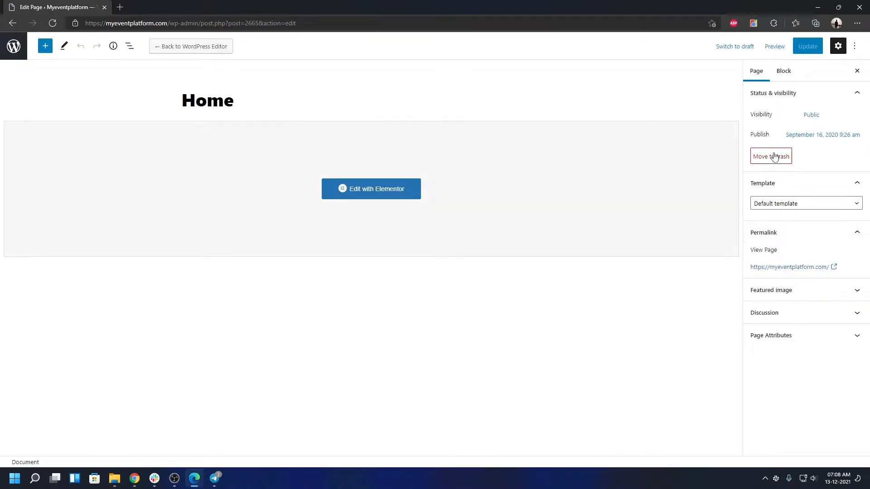
left_click(805, 203)
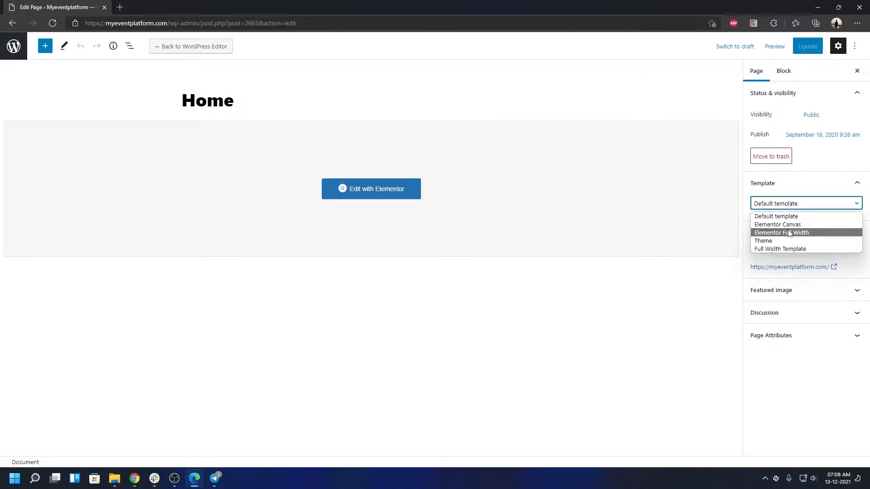
left_click(781, 233)
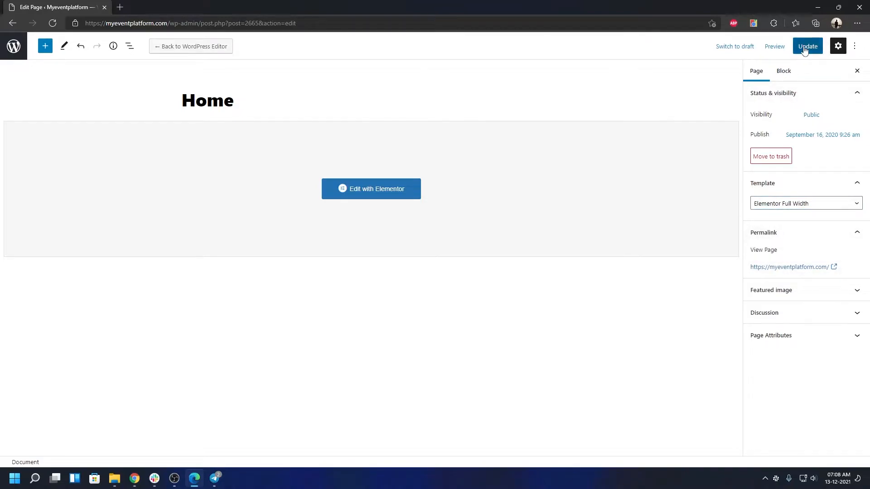
left_click(807, 46)
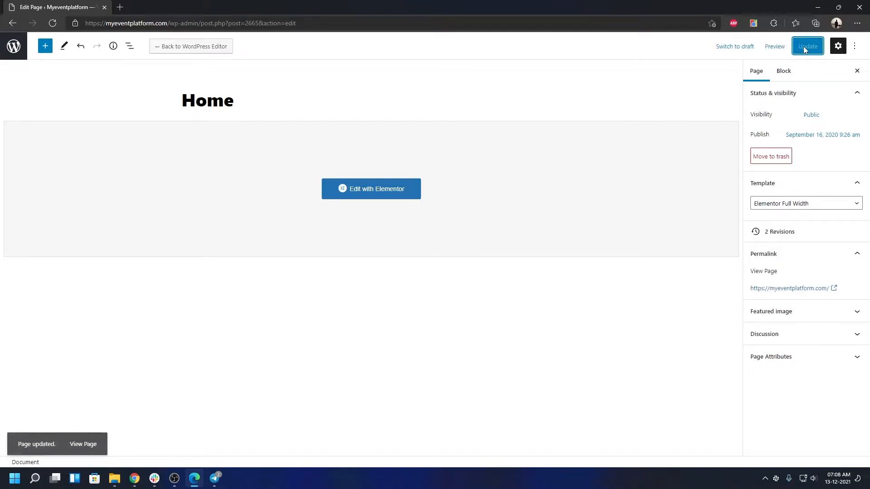
left_click(82, 444)
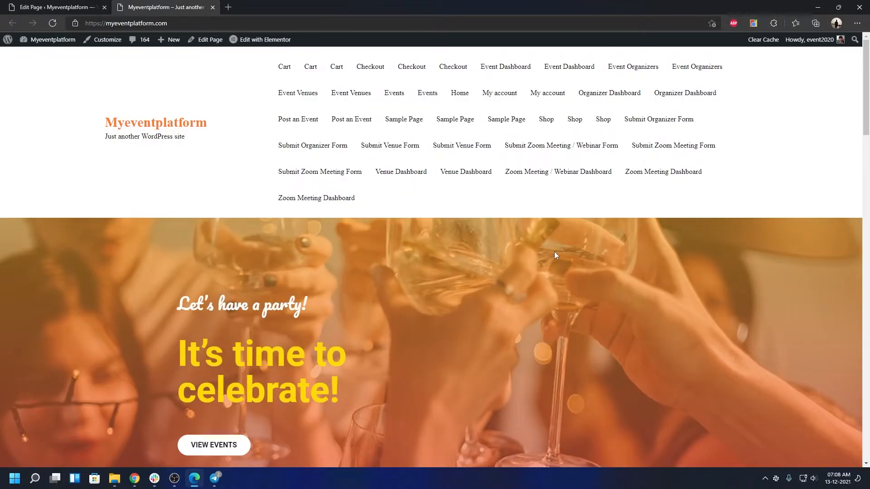
scroll("down", 3)
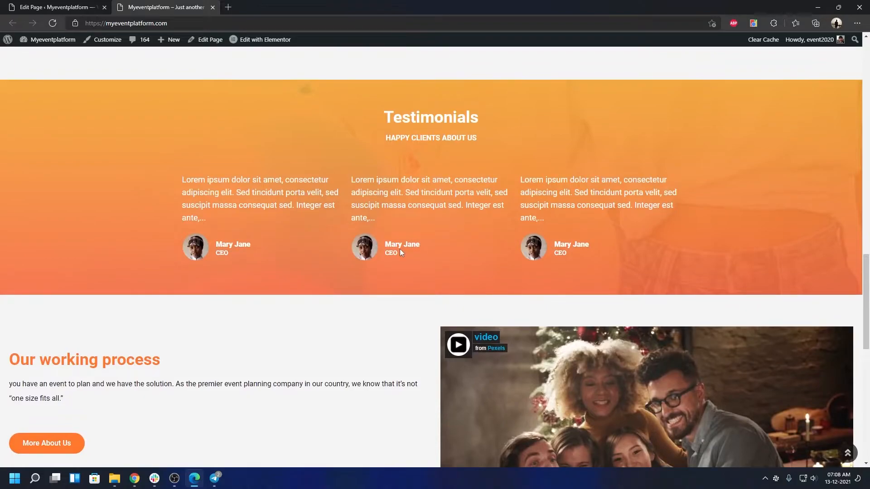
mouse_move(248, 104)
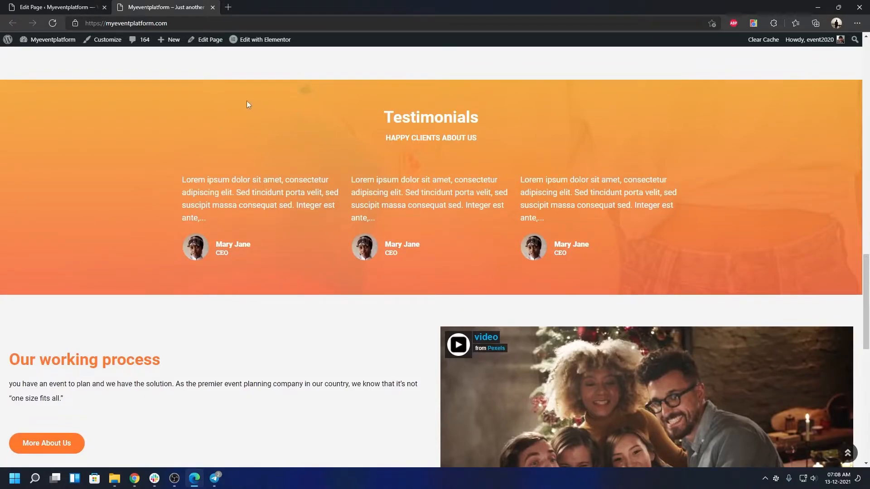
left_click(265, 39)
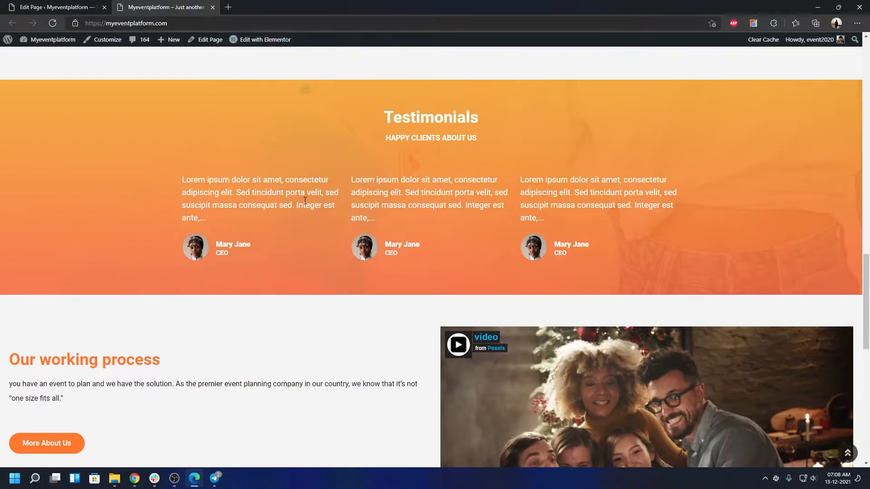
scroll("down", 3)
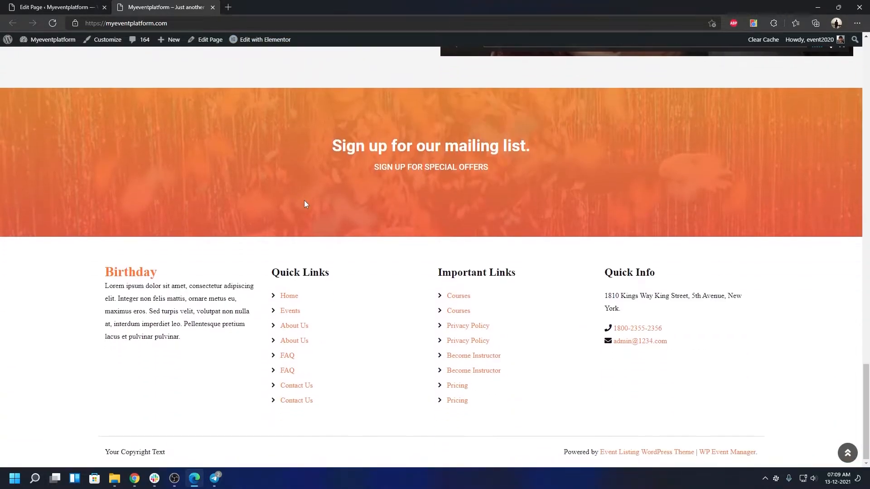
scroll("up", 3)
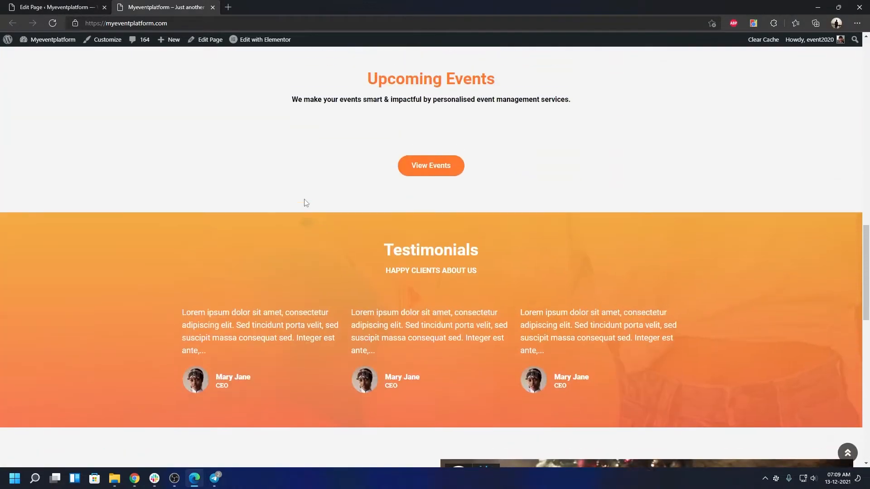
scroll("down", 3)
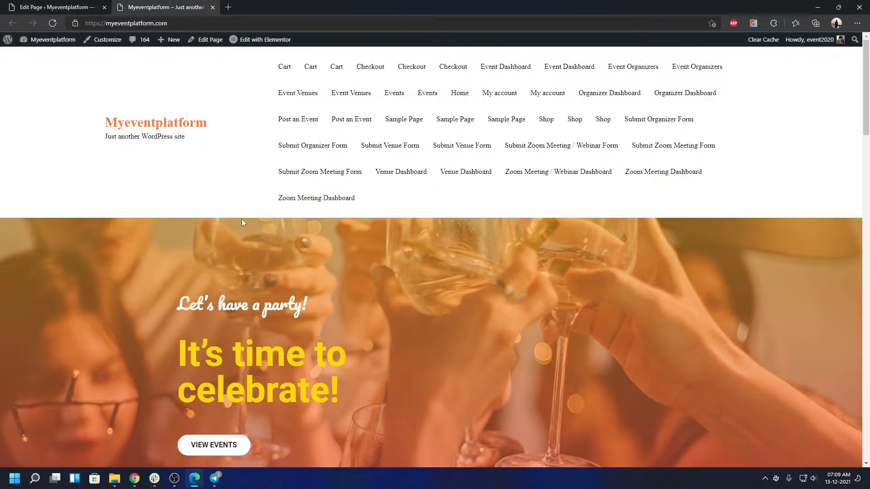
mouse_move(410, 261)
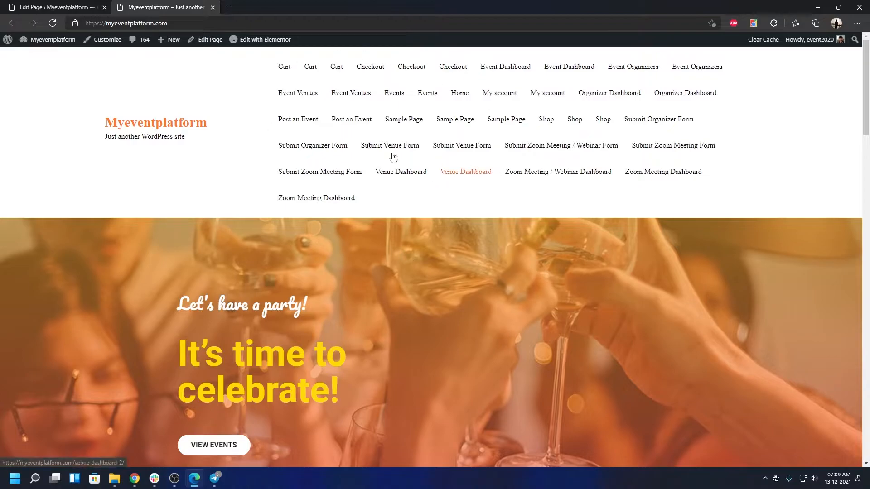
mouse_move(390, 145)
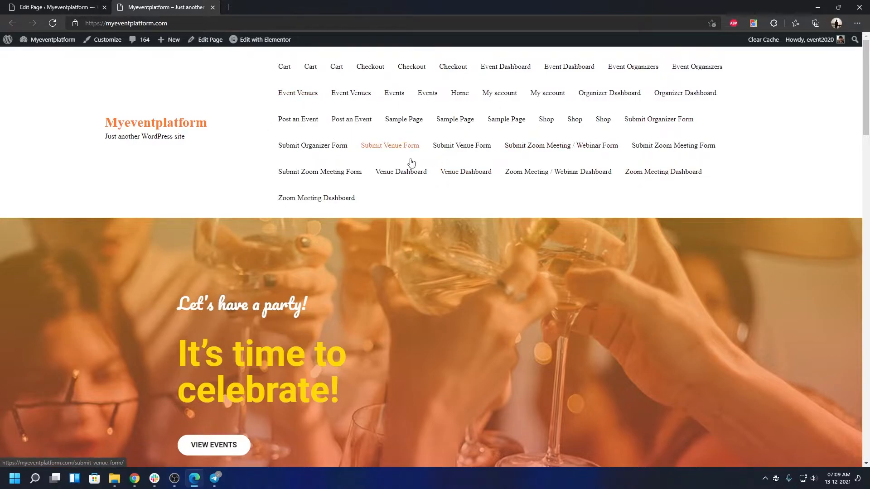
mouse_move(312, 145)
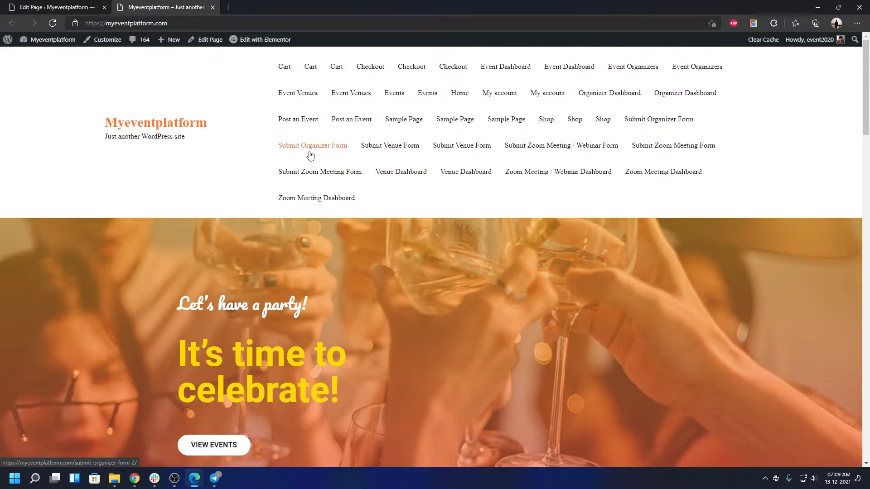
mouse_move(389, 145)
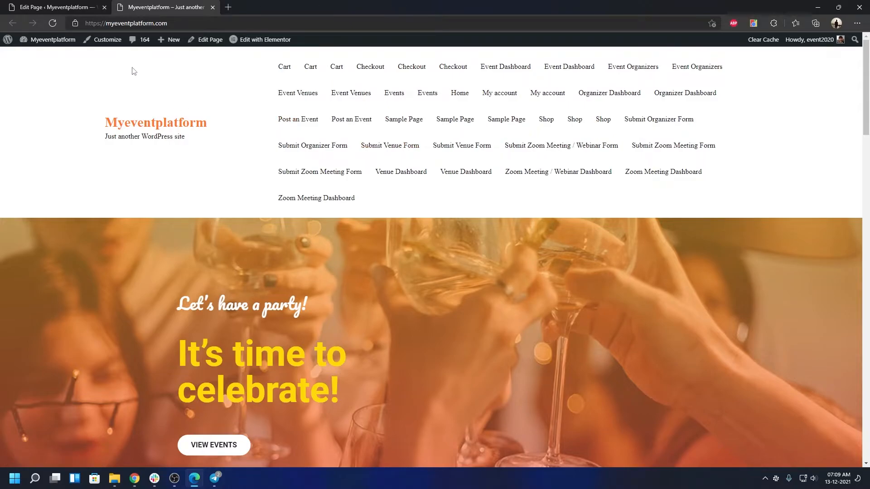
mouse_move(105, 39)
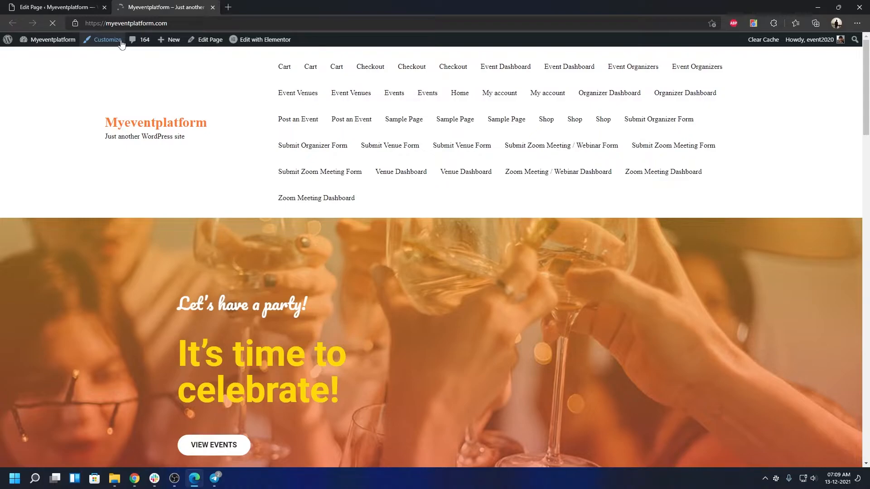
- Launch the site Customizer from the admin bar
left_click(106, 39)
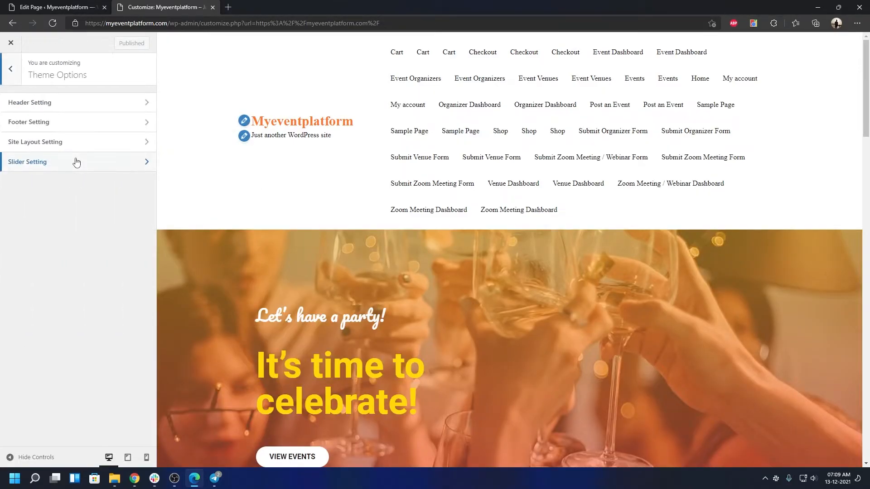
mouse_move(93, 103)
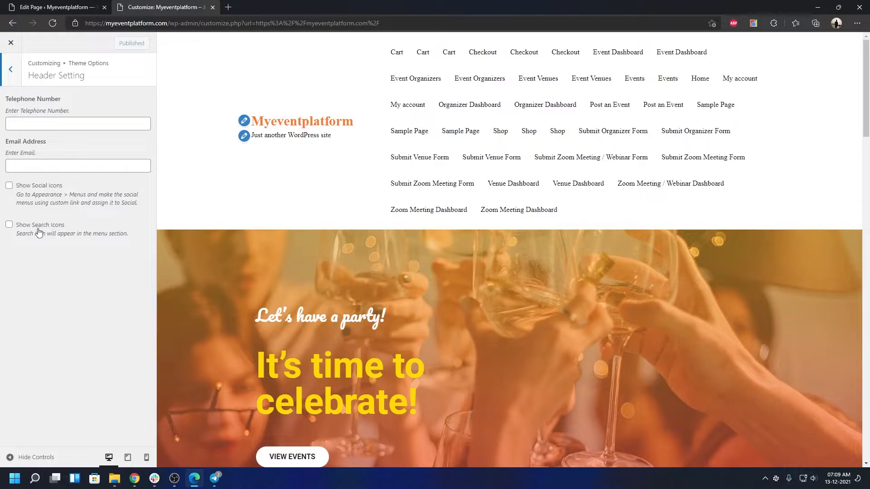
left_click(9, 185)
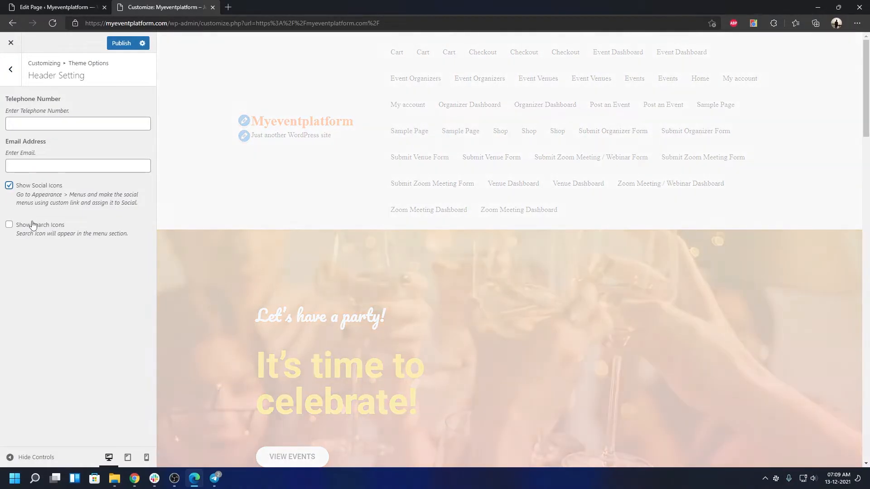
left_click(9, 224)
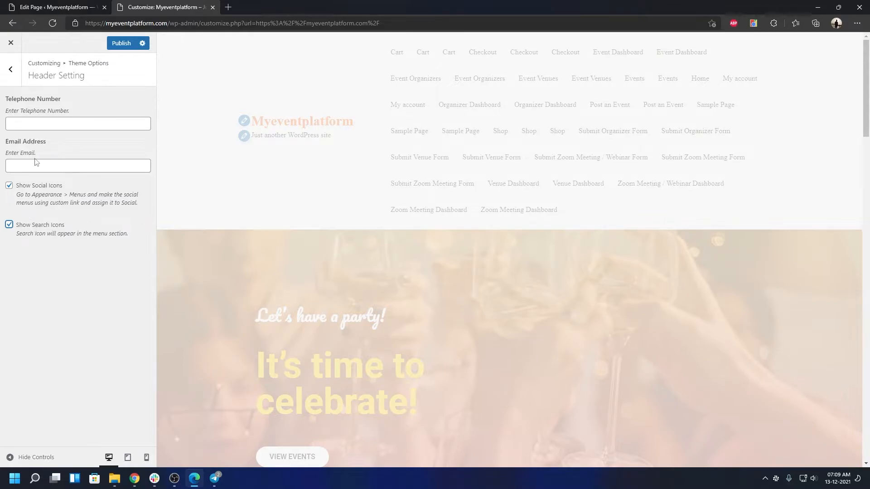
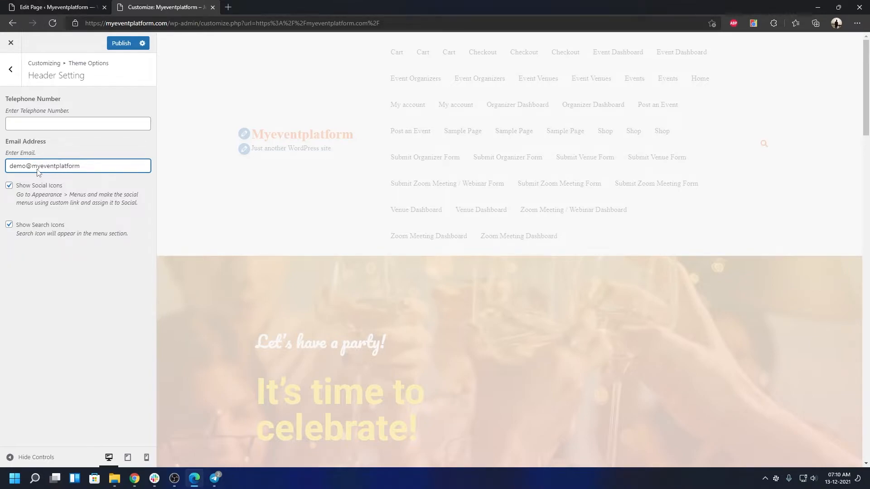
left_click(78, 123)
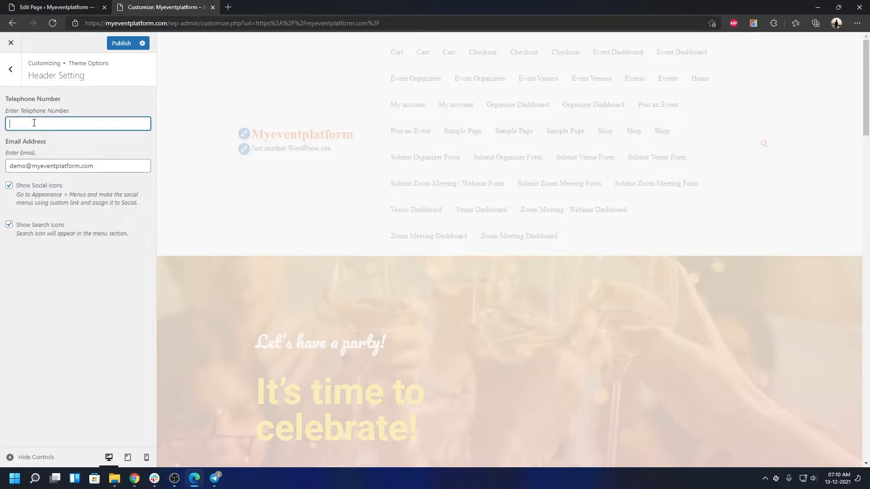
type("+91987456321")
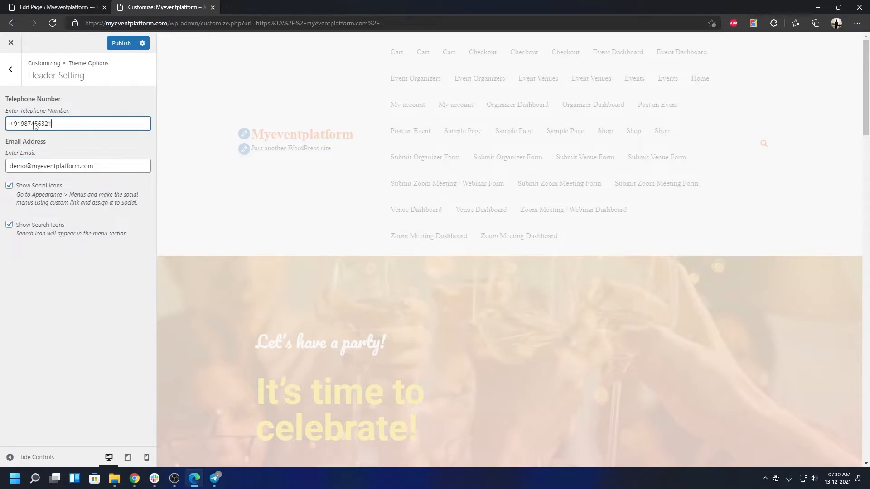
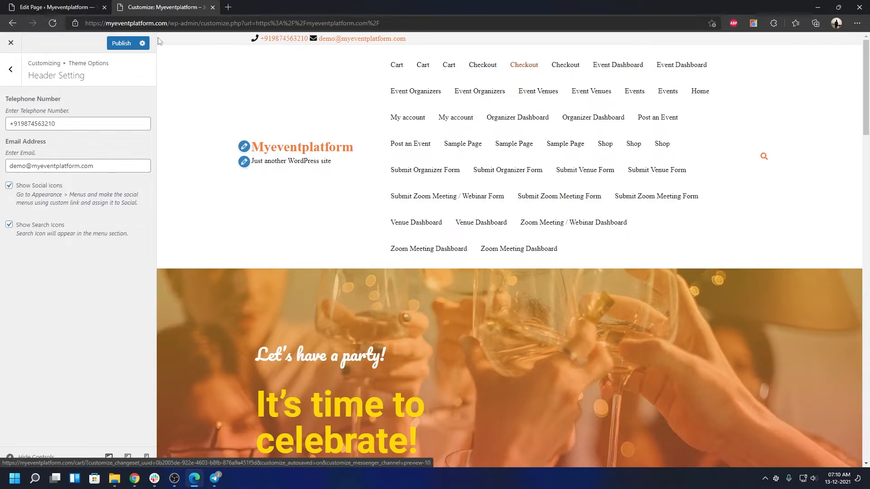
- Replace the footer copyright text with "Copyrights reserved for myeventplatform" and check the widget row choices
left_click(10, 69)
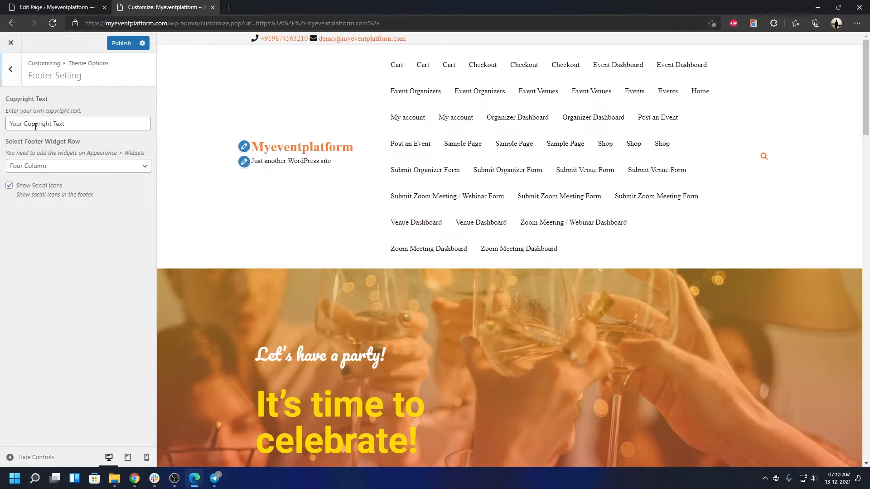
scroll("down", 3)
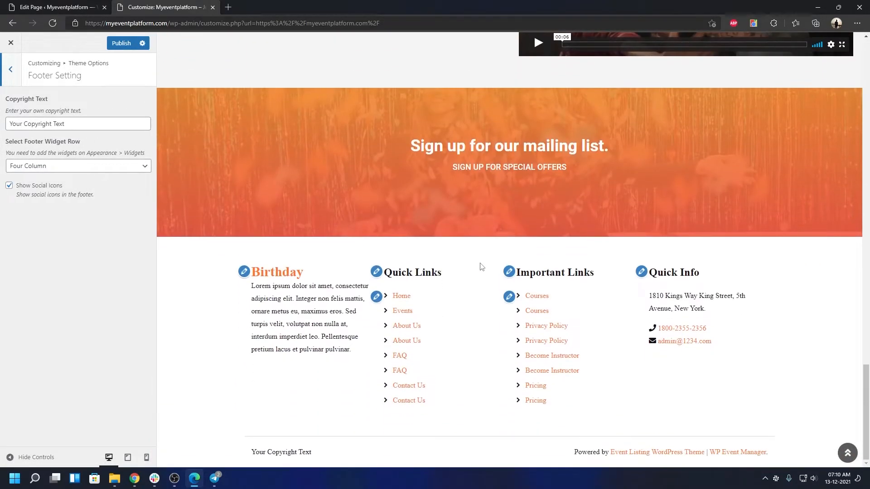
left_click(69, 123)
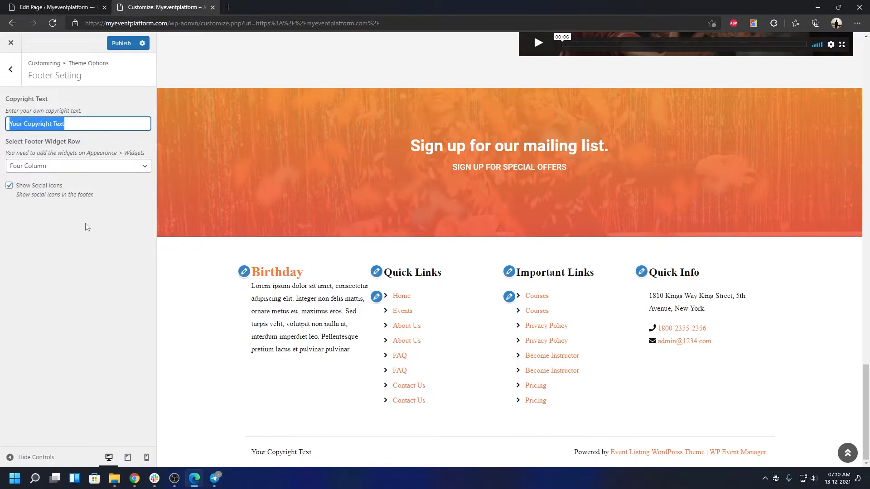
type("Copyrigh")
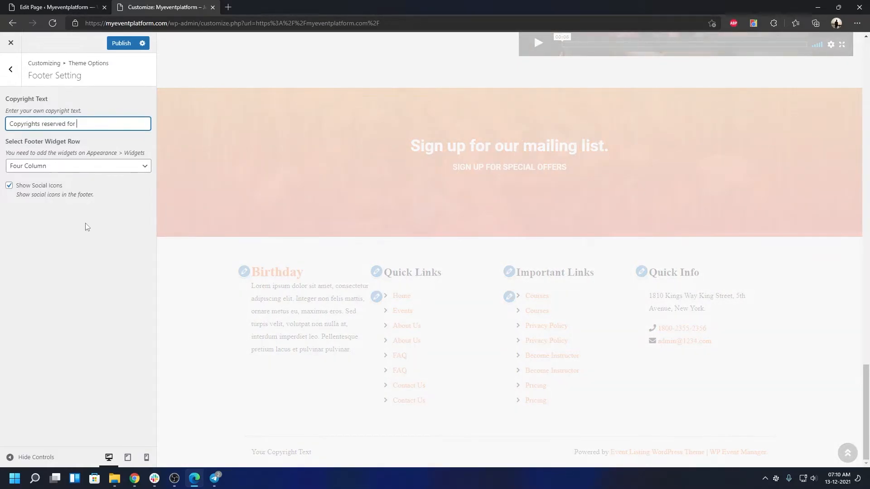
type("myeventplatform")
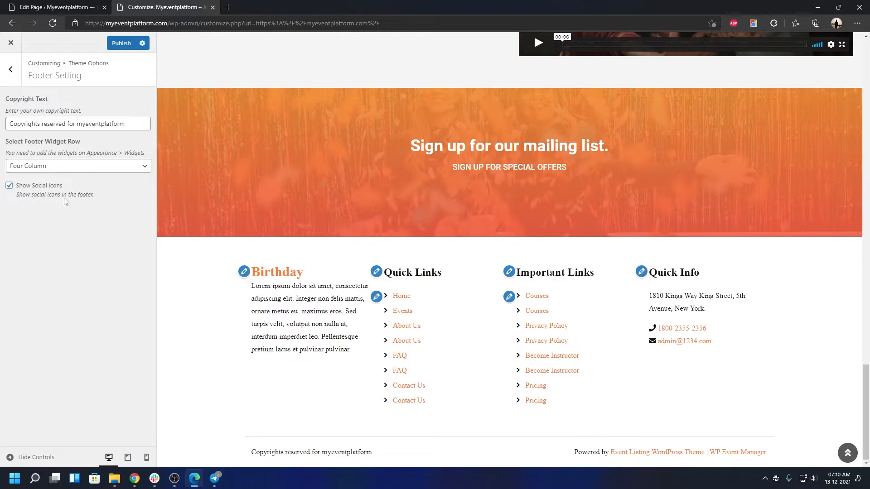
mouse_move(559, 297)
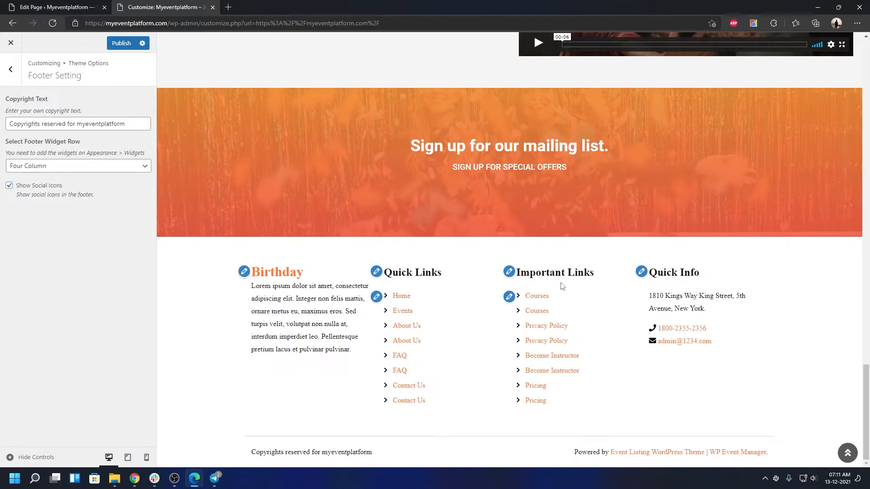
left_click(77, 166)
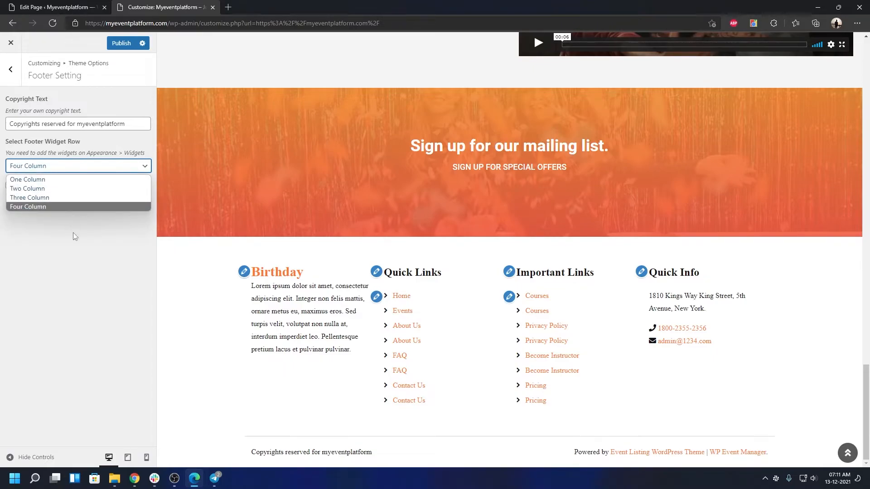
left_click(10, 69)
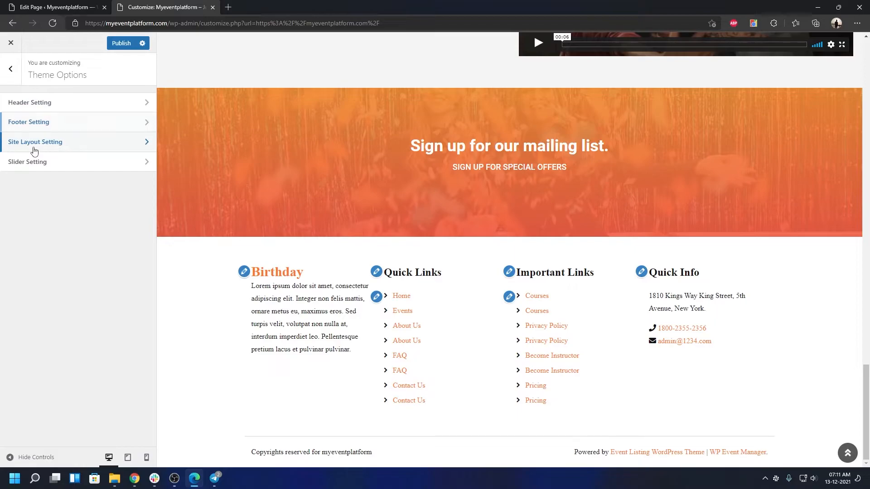
- Review Site Layout options, keeping Full Width and checking the mobile sidebar ordering choices
left_click(36, 141)
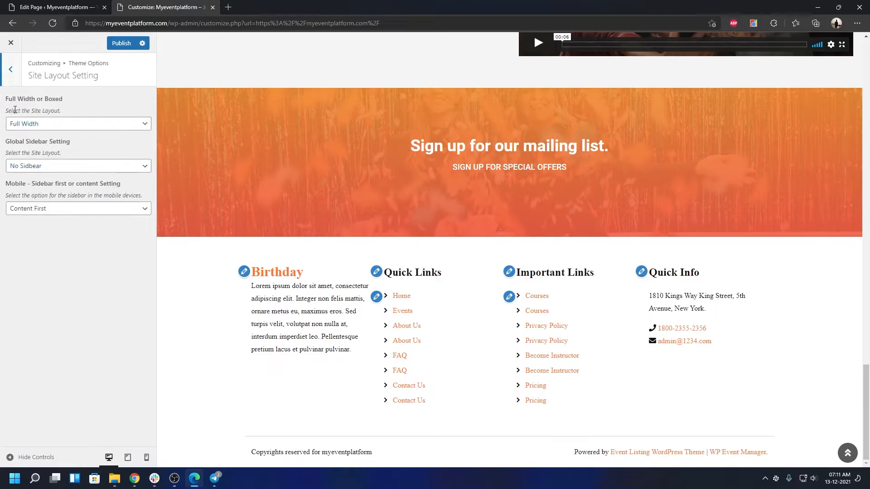
left_click(78, 124)
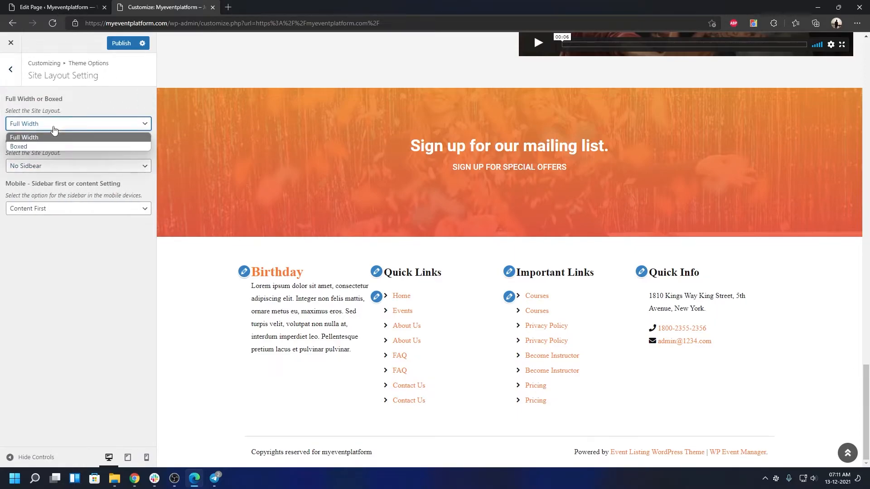
left_click(24, 137)
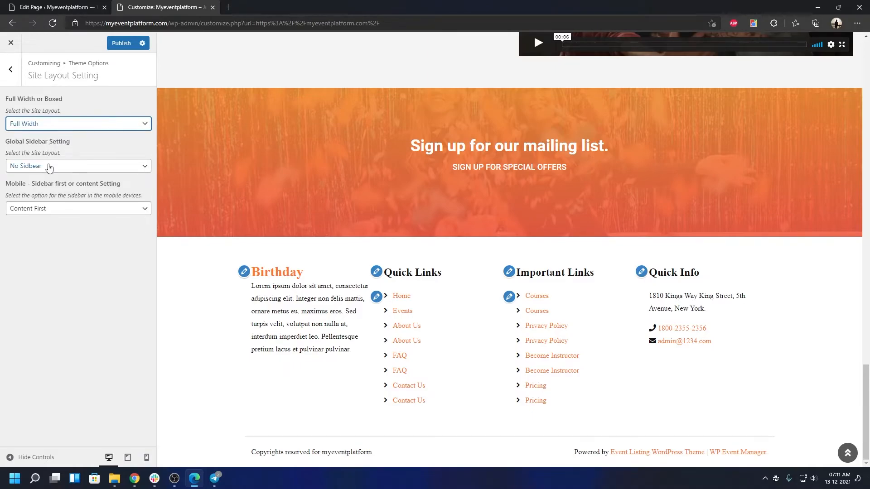
mouse_move(61, 189)
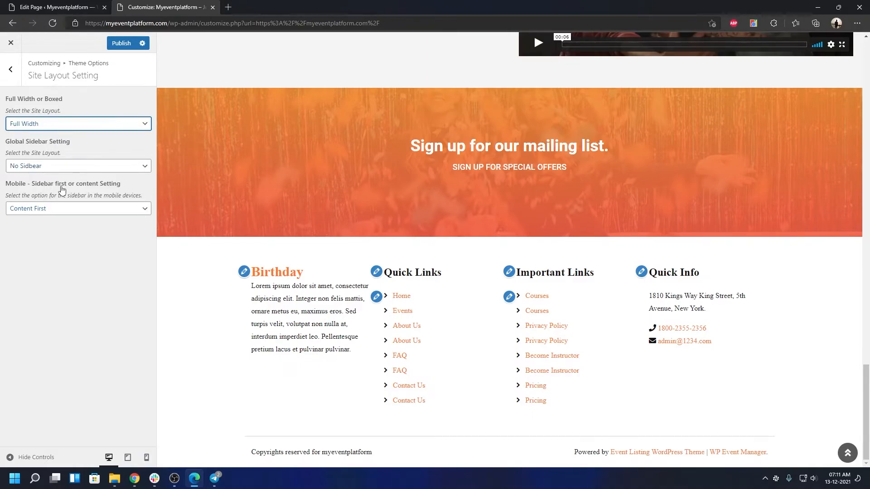
mouse_move(418, 78)
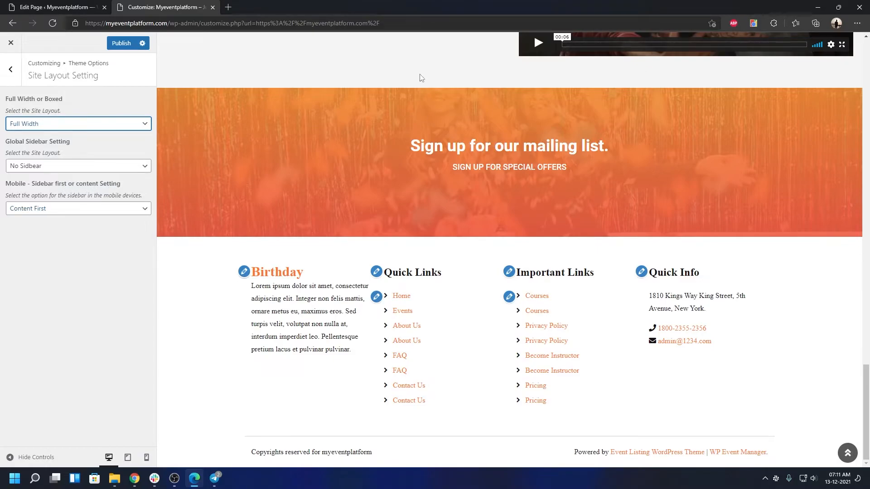
mouse_move(553, 112)
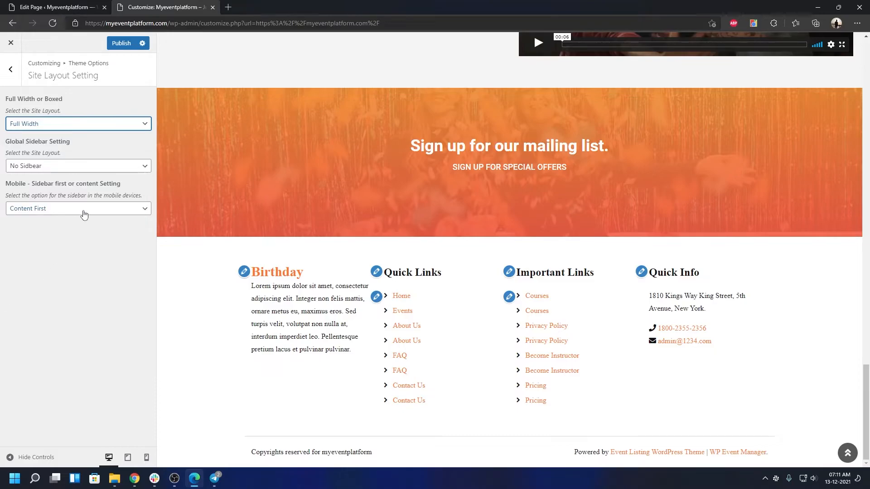
left_click(78, 208)
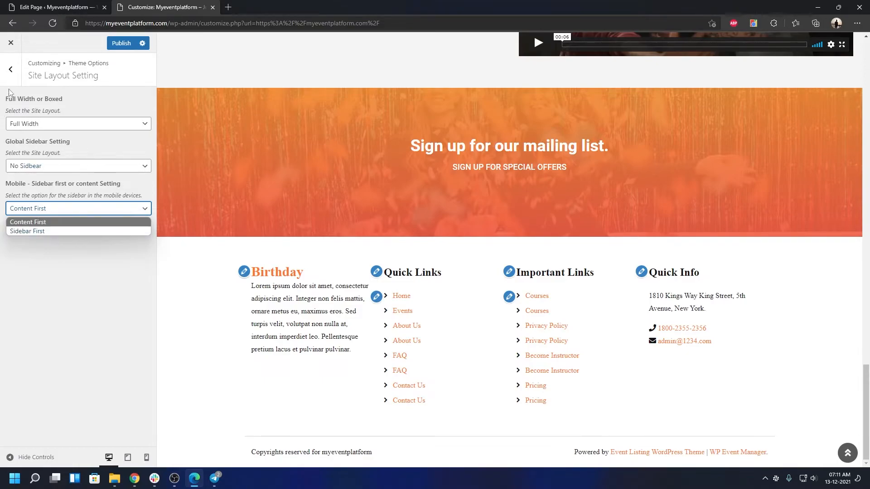
- Review the Slider Setting section's three Select Page dropdowns, then return to the main menu
left_click(10, 69)
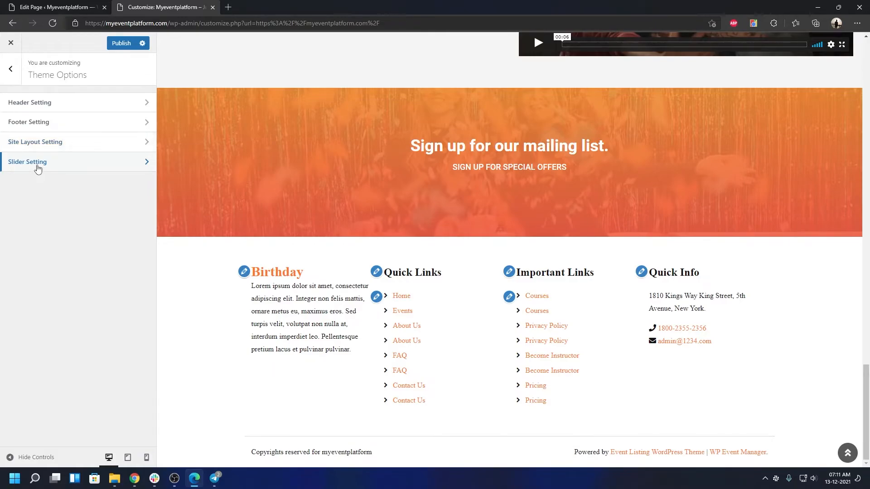
left_click(39, 161)
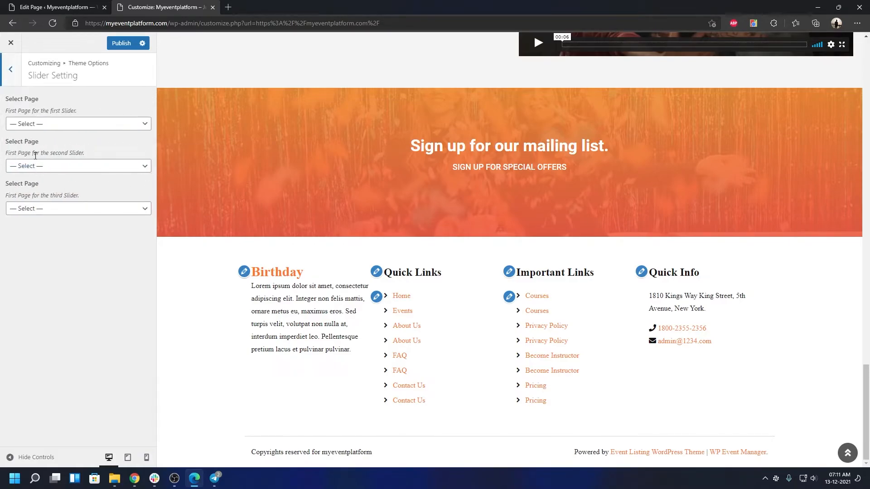
mouse_move(55, 123)
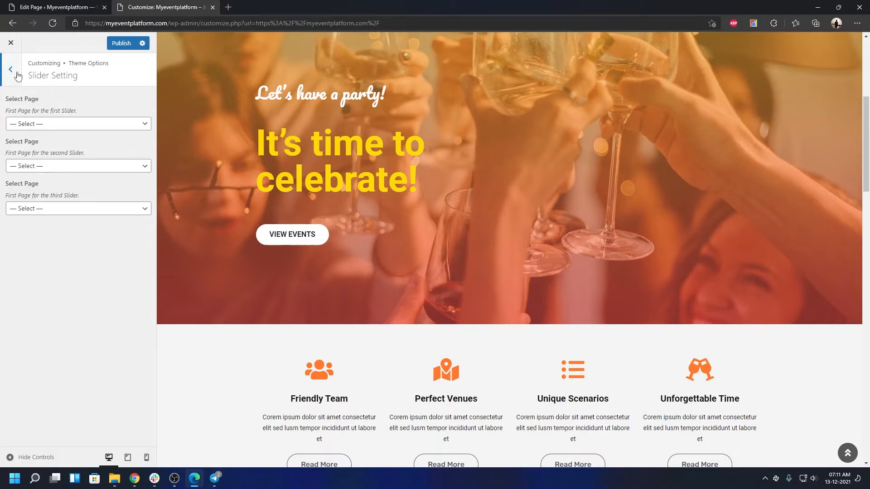
left_click(10, 69)
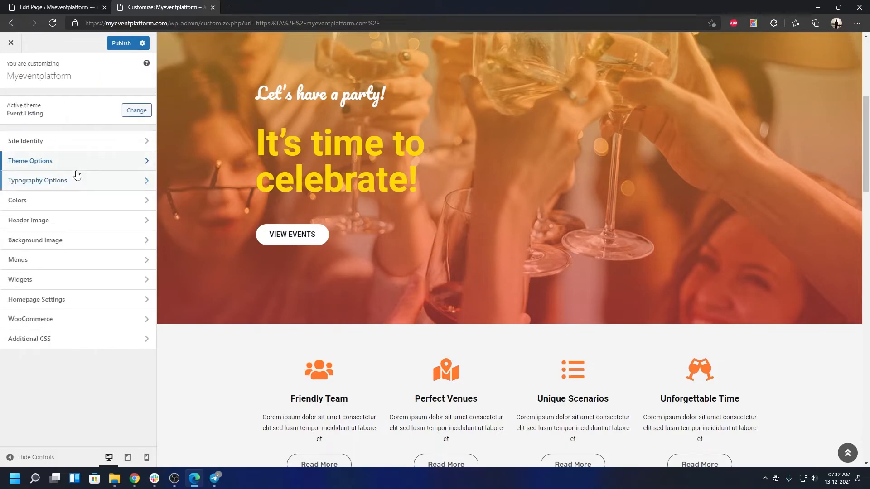
- Look over the Typography and Colors panels in the Customizer
left_click(38, 180)
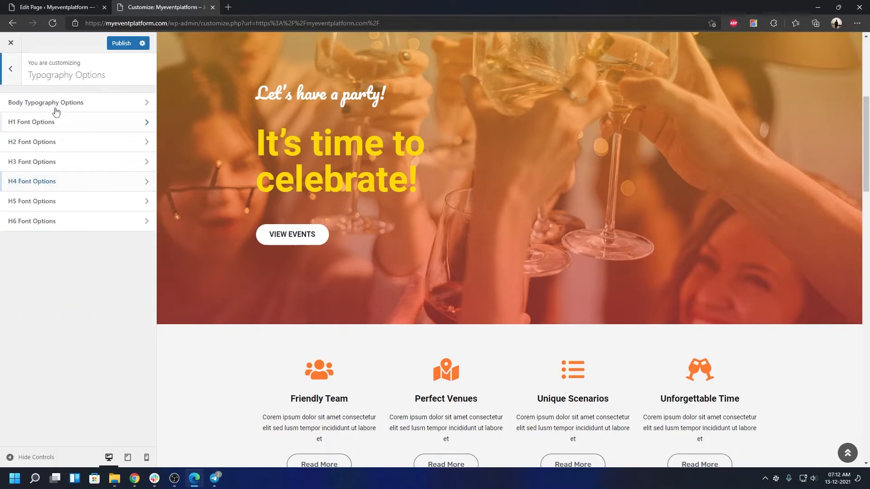
left_click(10, 68)
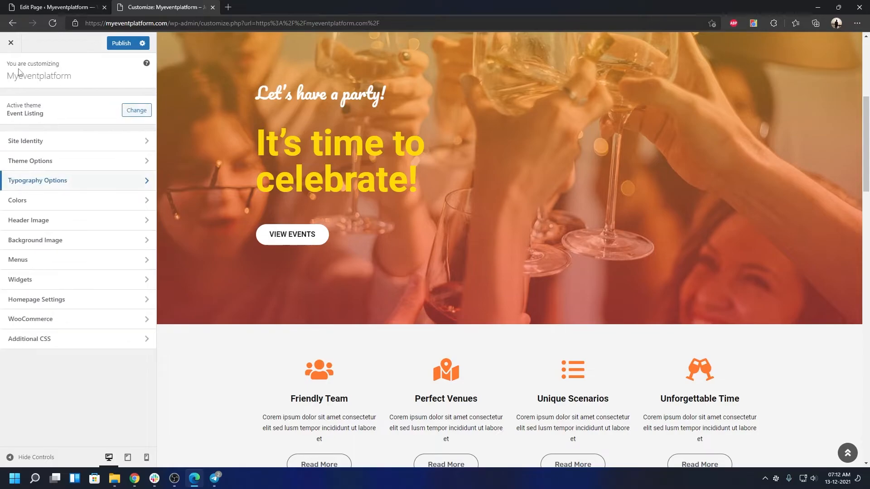
left_click(17, 200)
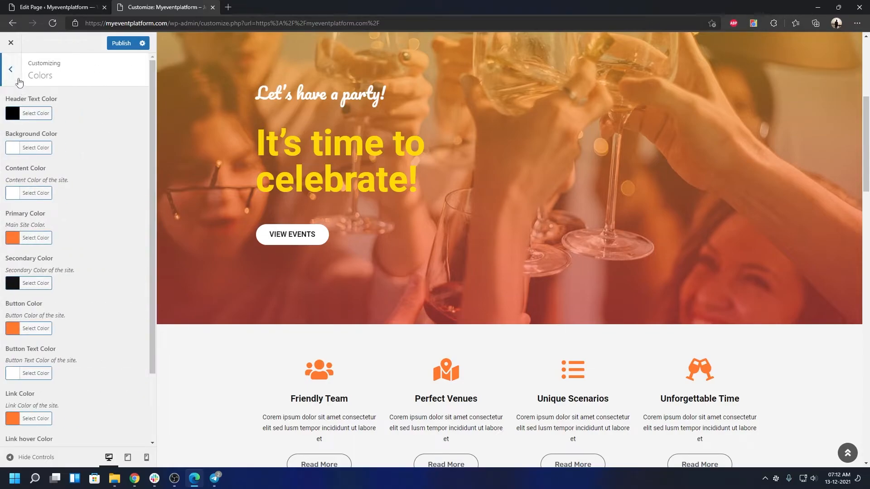
left_click(10, 69)
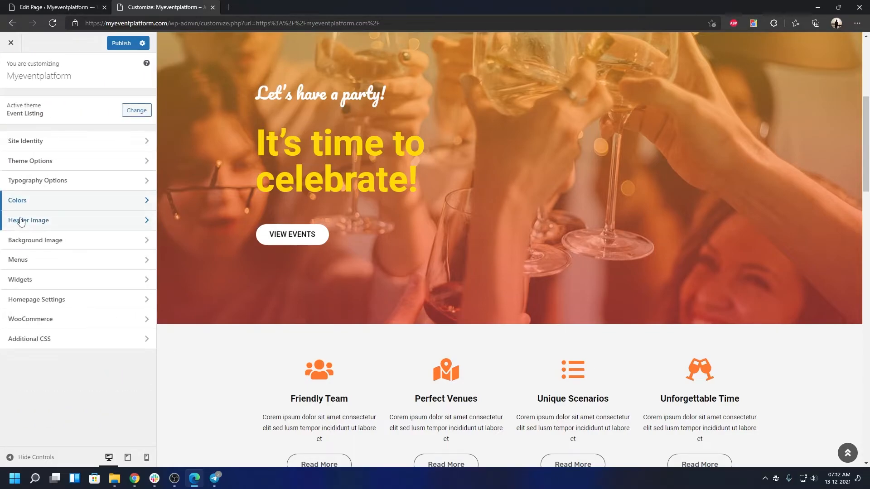
- Look over the Header Image and Background Image panels, returning to the main Customizer menu
left_click(29, 220)
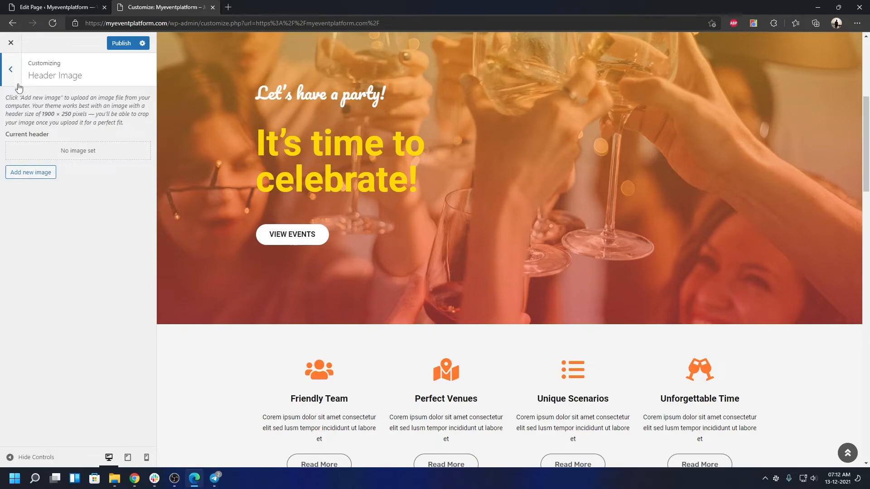
left_click(10, 68)
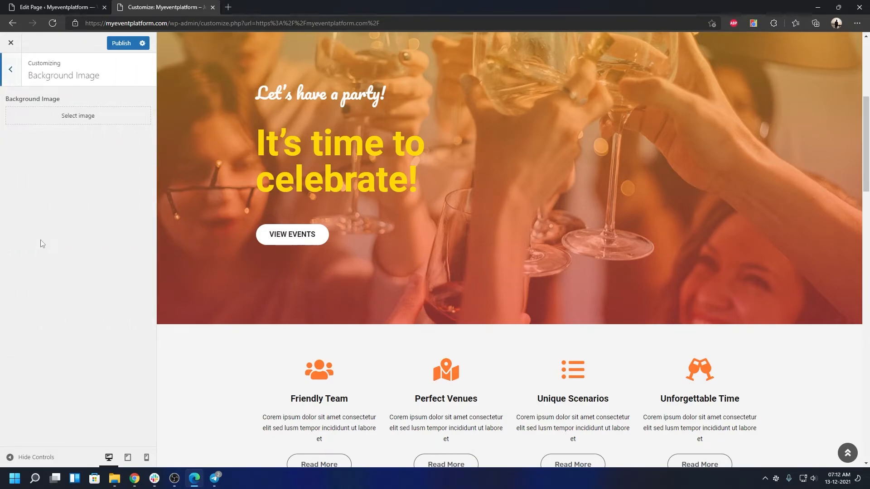
left_click(10, 69)
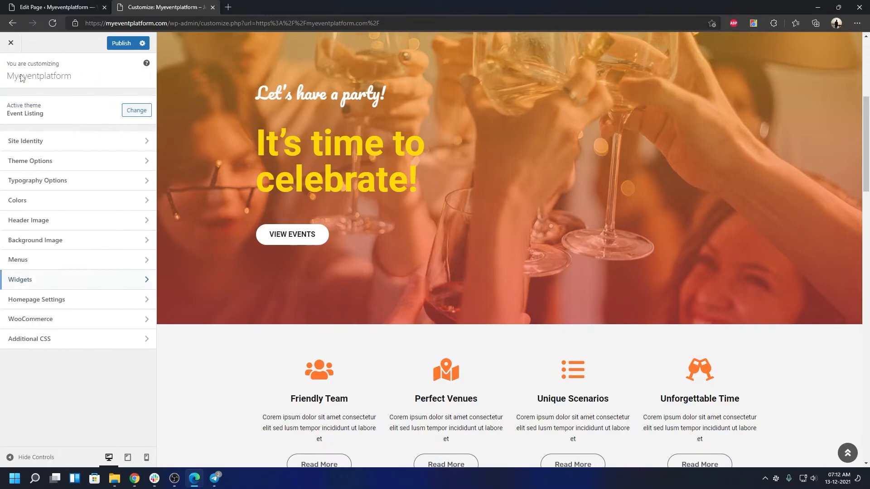
left_click(36, 300)
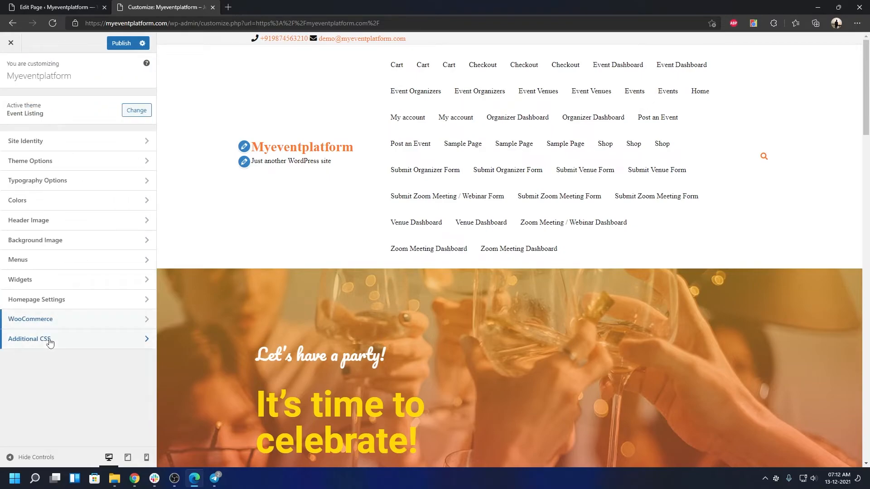
left_click(29, 339)
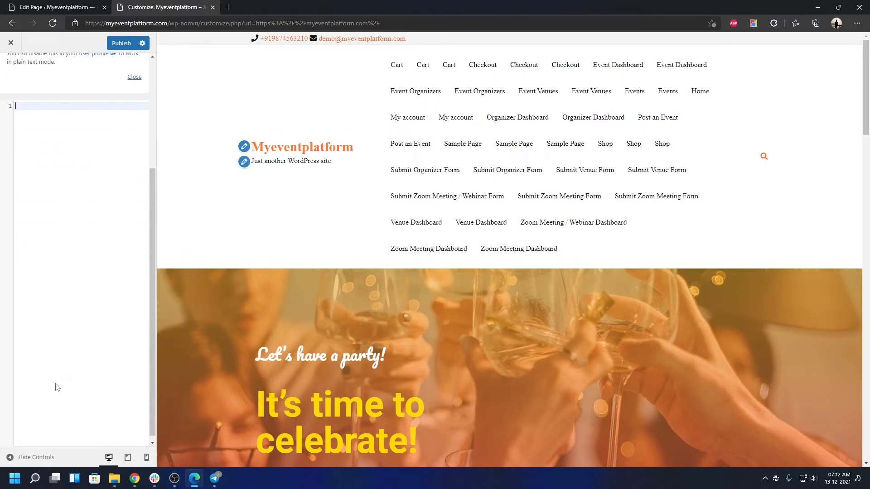
scroll("down", 3)
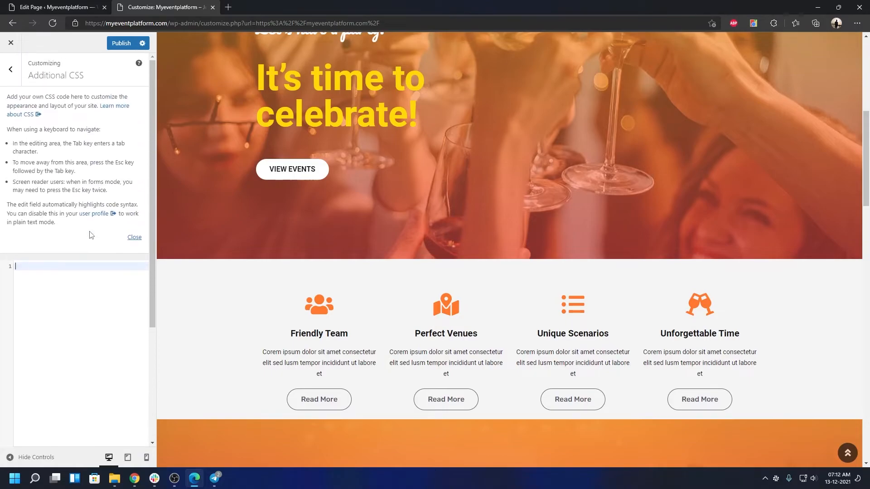
left_click(135, 236)
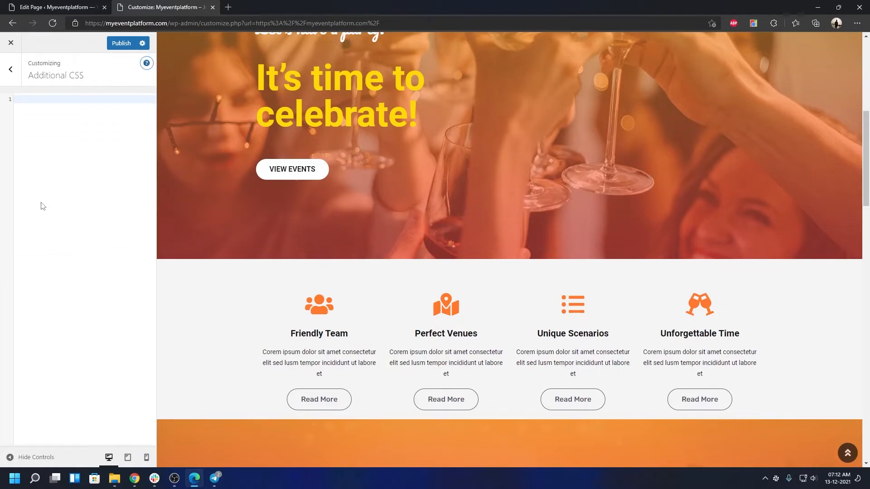
left_click(9, 69)
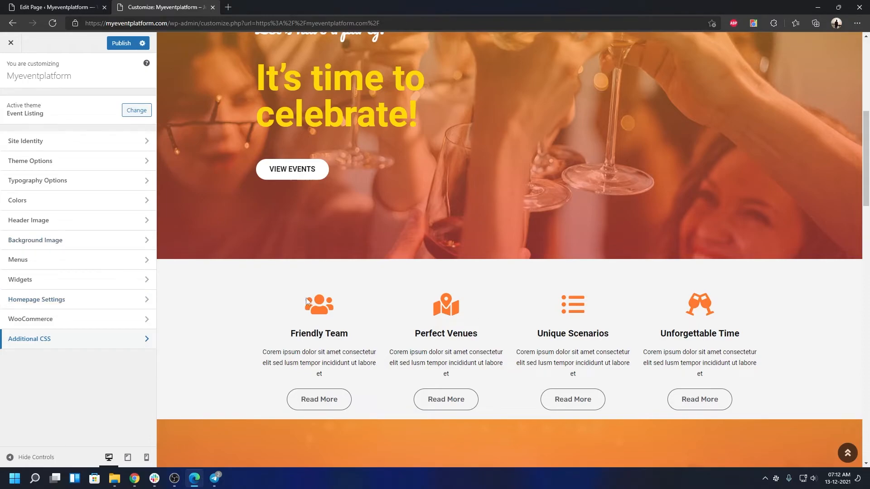
scroll("down", 3)
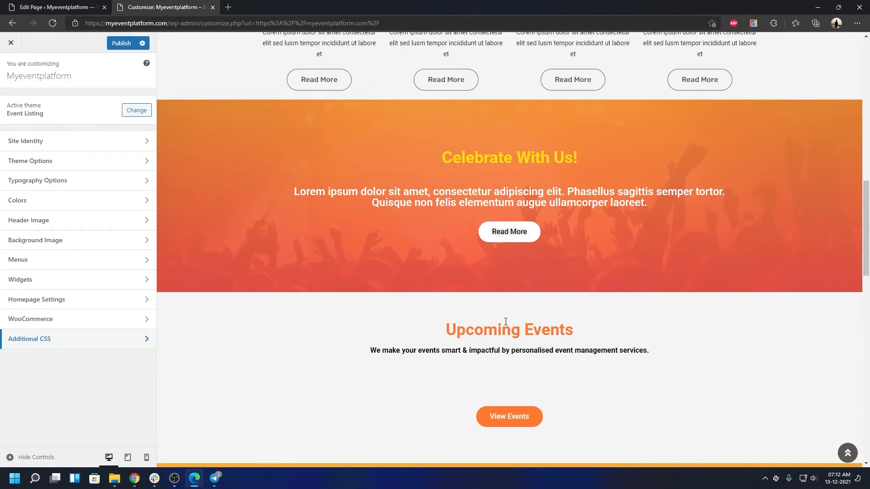
- Close the Customizer without saving and return to the live home page
left_click(11, 43)
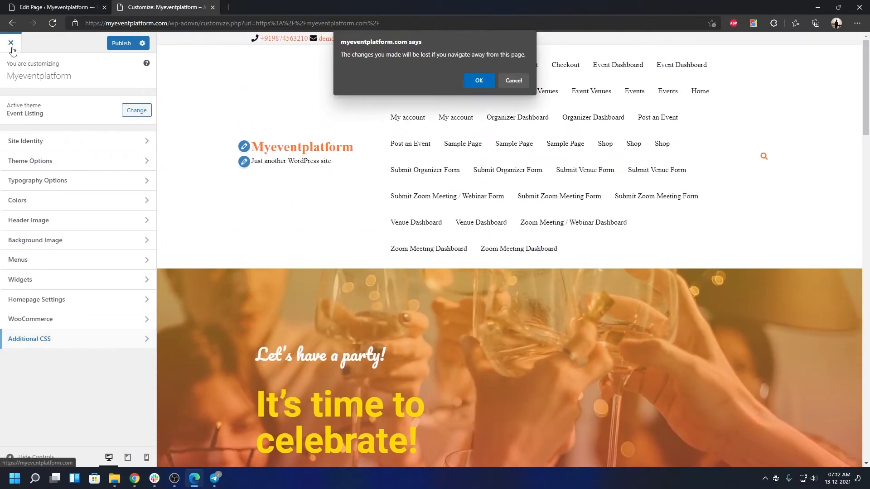
left_click(478, 81)
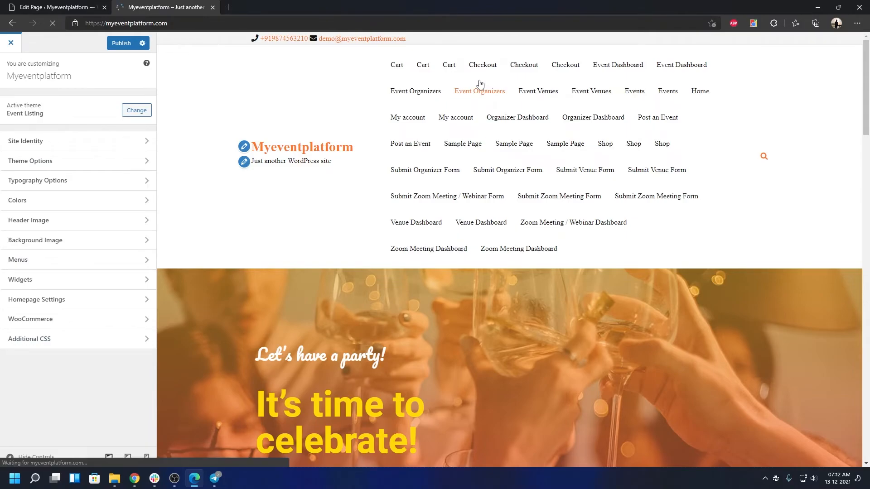
left_click(10, 43)
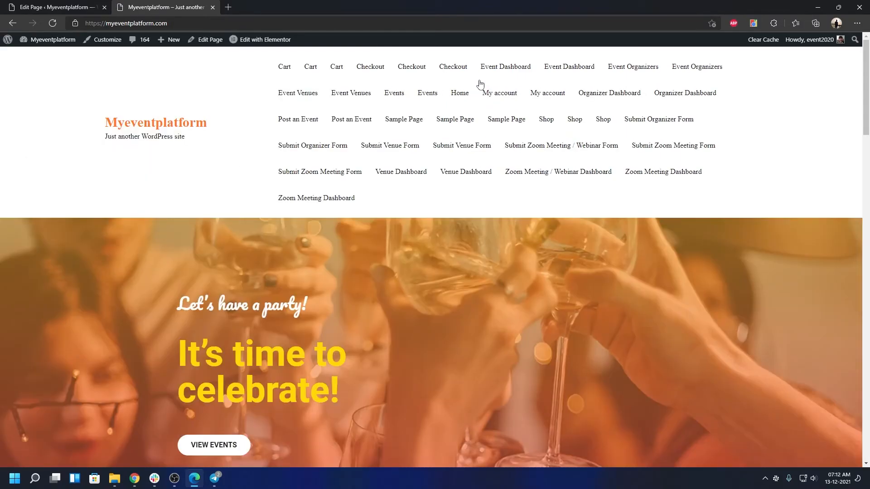
mouse_move(260, 39)
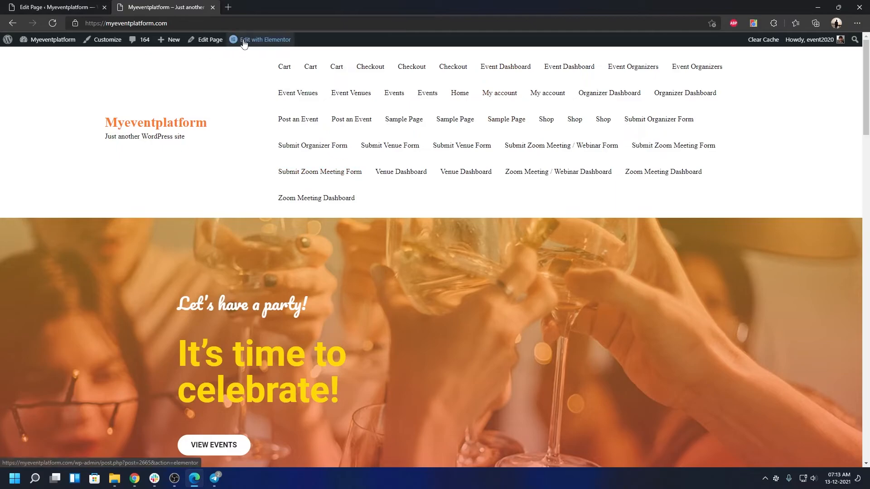
- Launch 'Edit with Elementor' for the home page from the admin bar
left_click(264, 39)
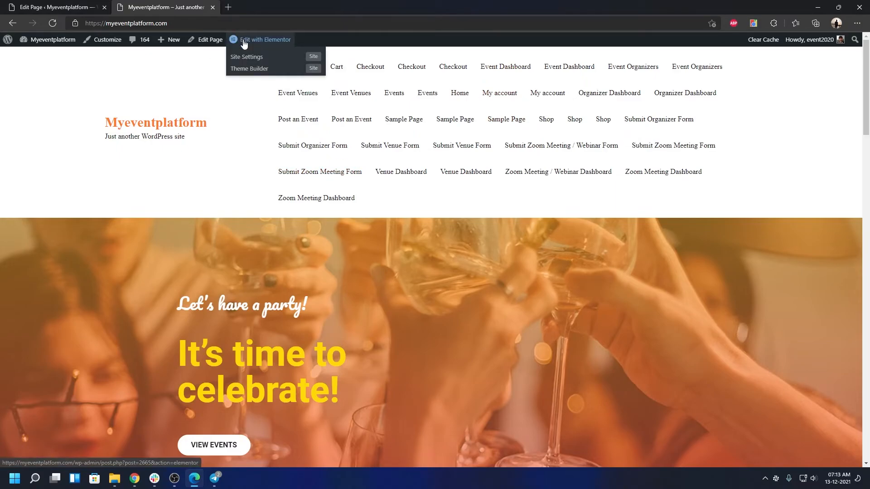
left_click(265, 39)
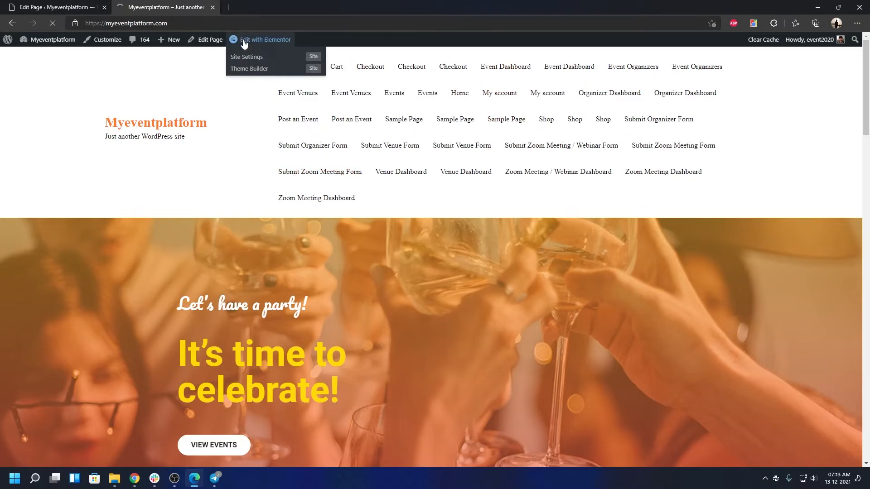
- Review the home page in the Elementor canvas from the hero banner down to the footer
left_click(266, 39)
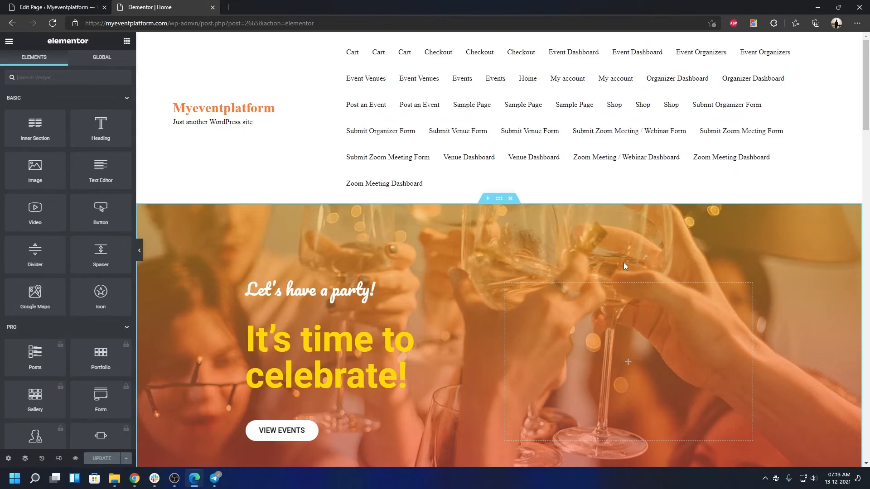
scroll("down", 3)
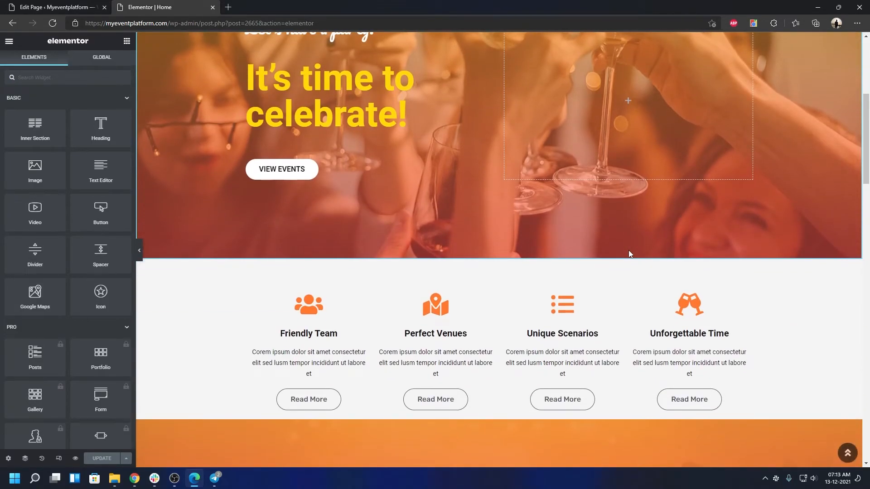
scroll("down", 3)
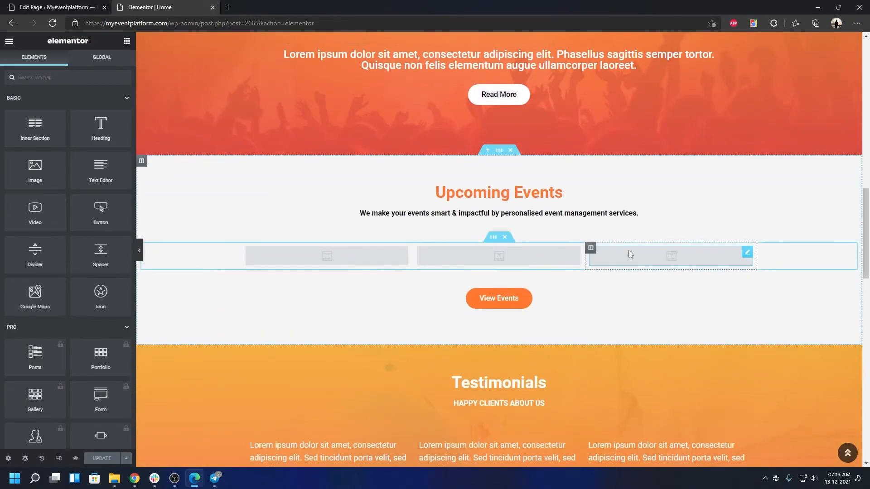
scroll("down", 3)
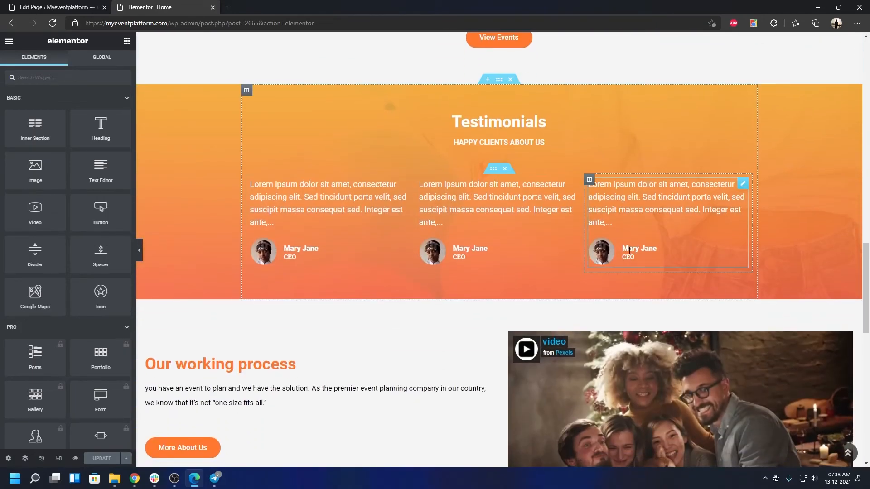
scroll("down", 3)
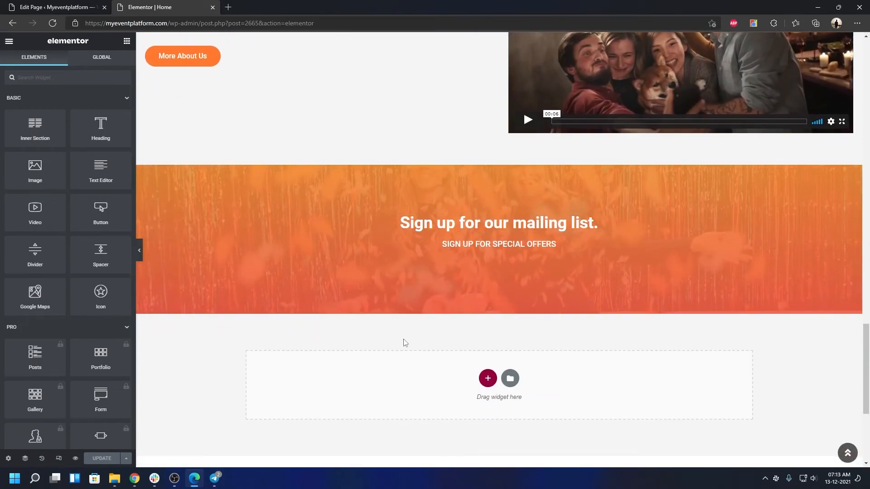
scroll("down", 3)
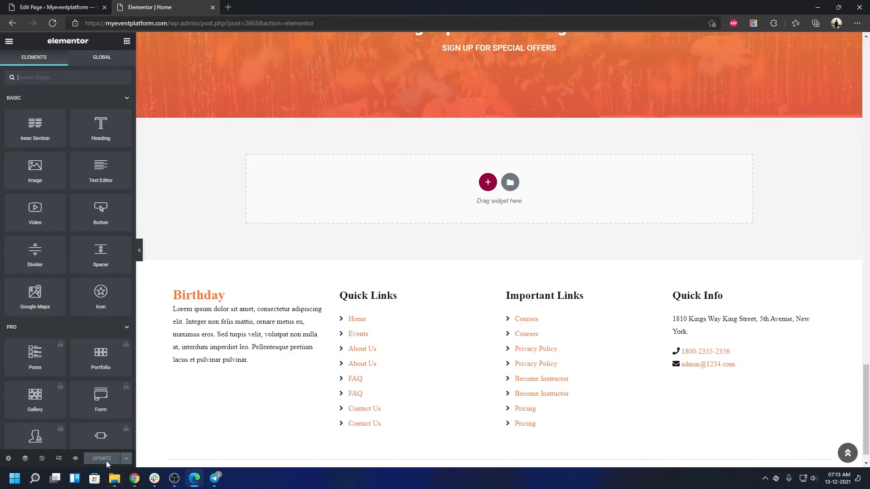
mouse_move(171, 387)
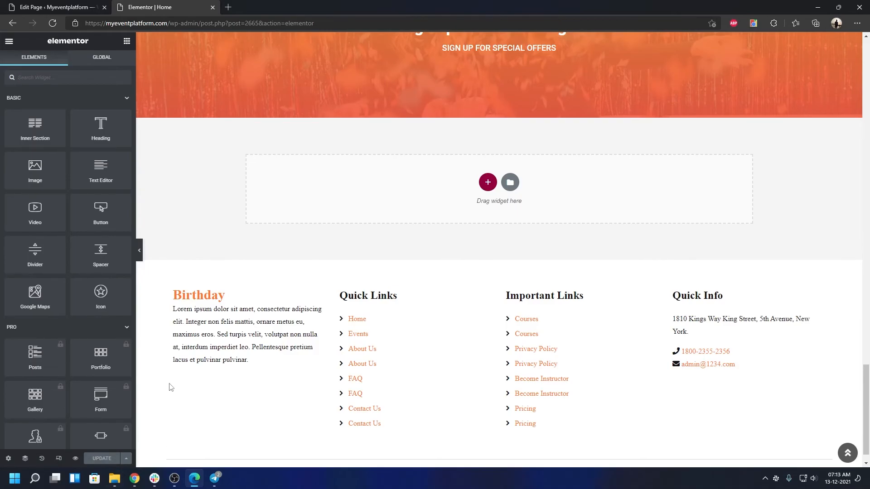